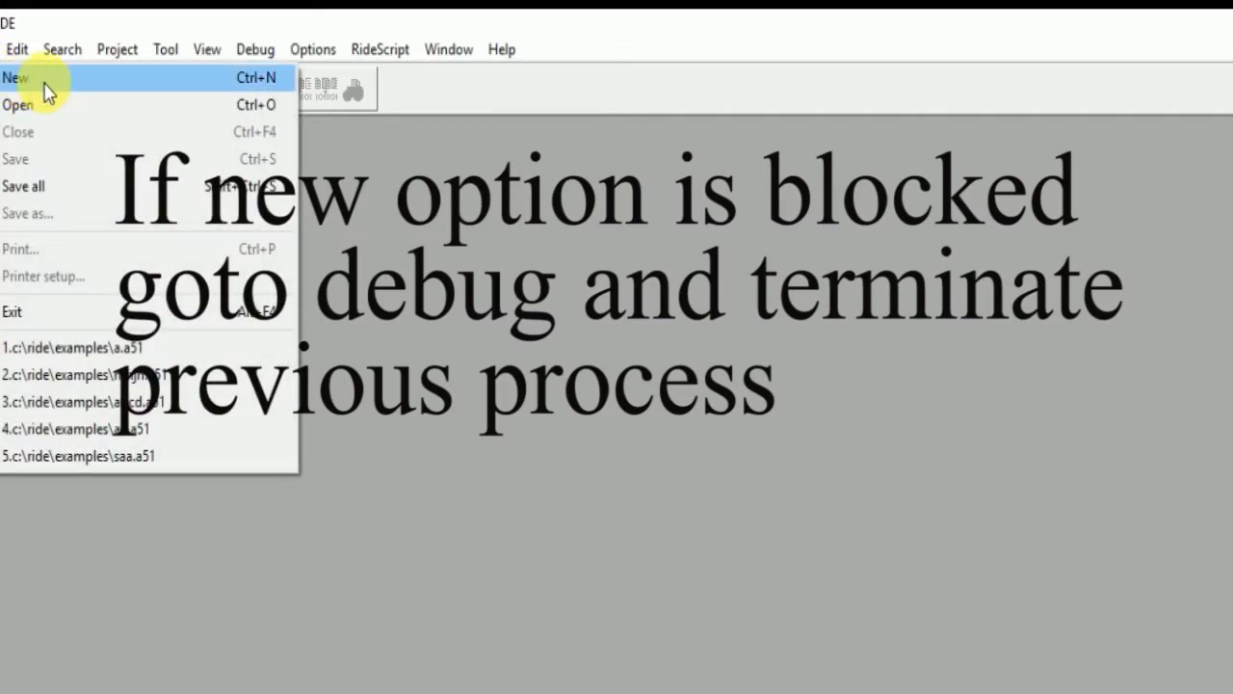
Create a new Assembler Files document, untitled6.a51
{"action": "left_click", "coordinate": [16, 73]}
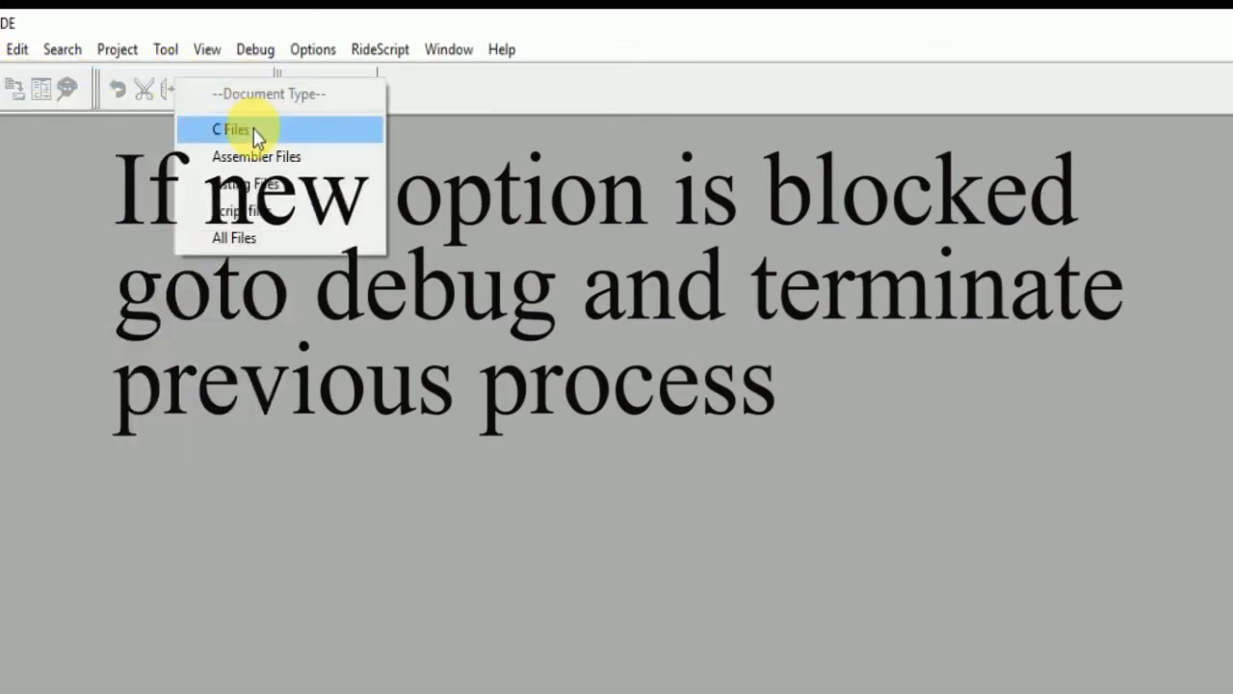
{"action": "left_click", "coordinate": [234, 128]}
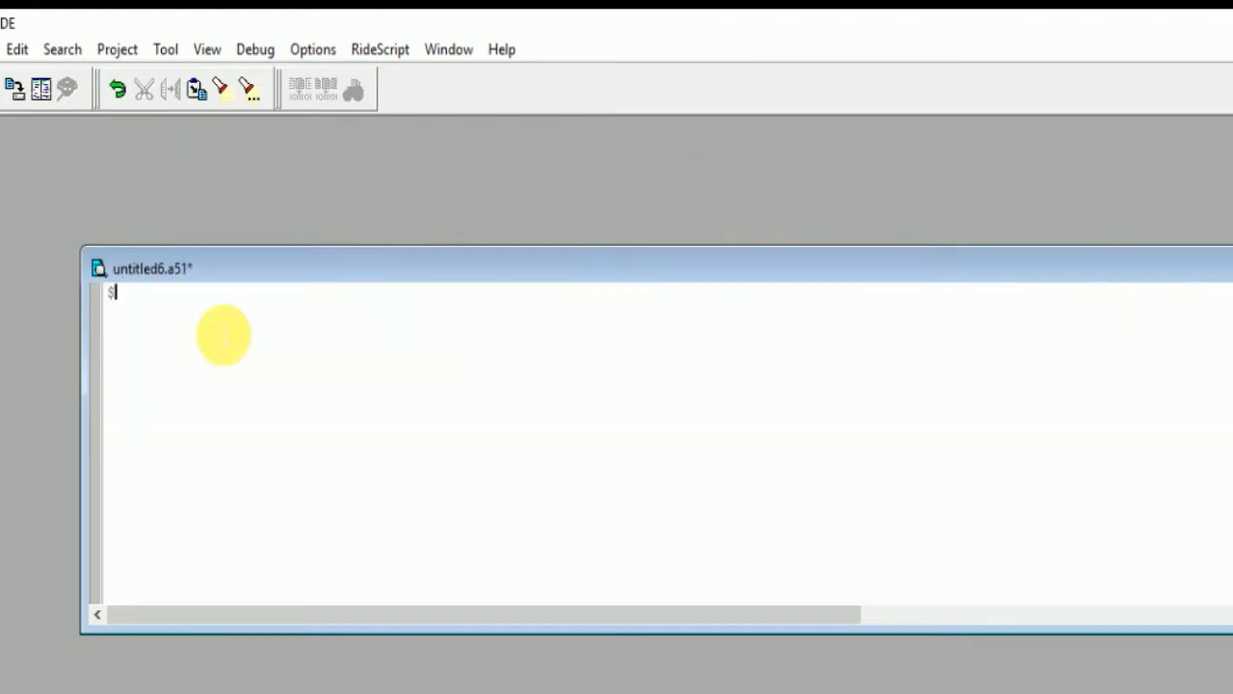
Enter the $MOD51 directive, then MOV R0,#40H on the next line
{"action": "type", "text": "MOD"}
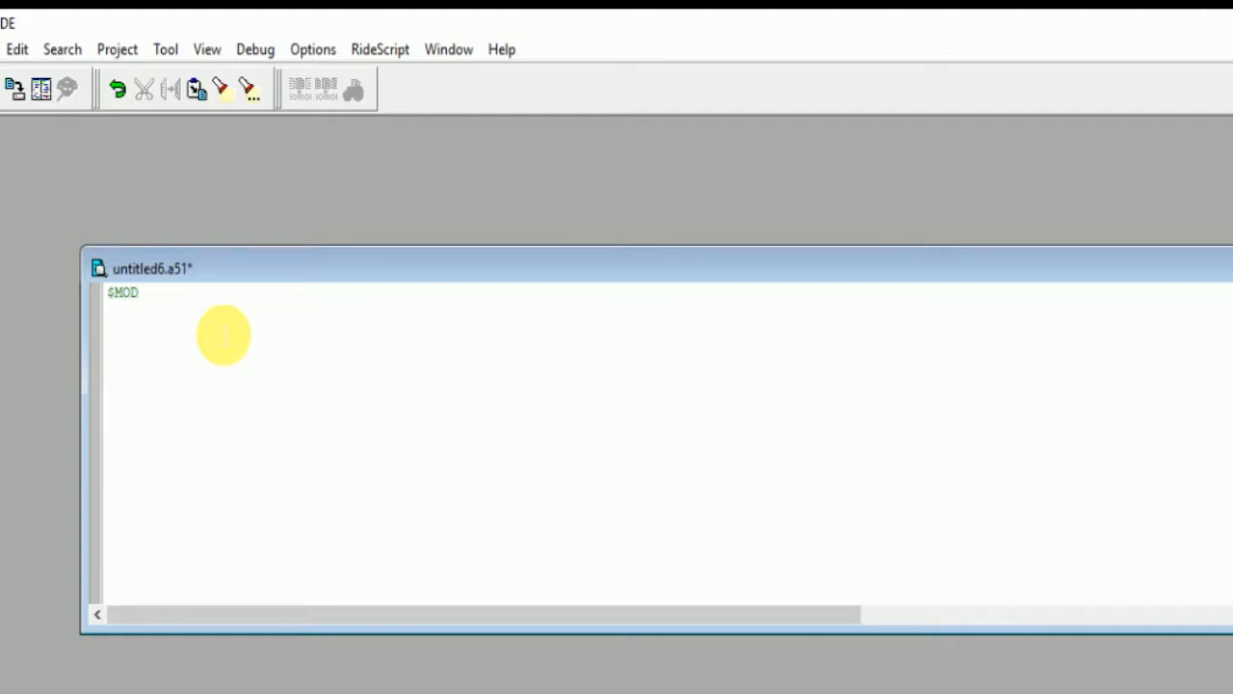
{"action": "type", "text": "51"}
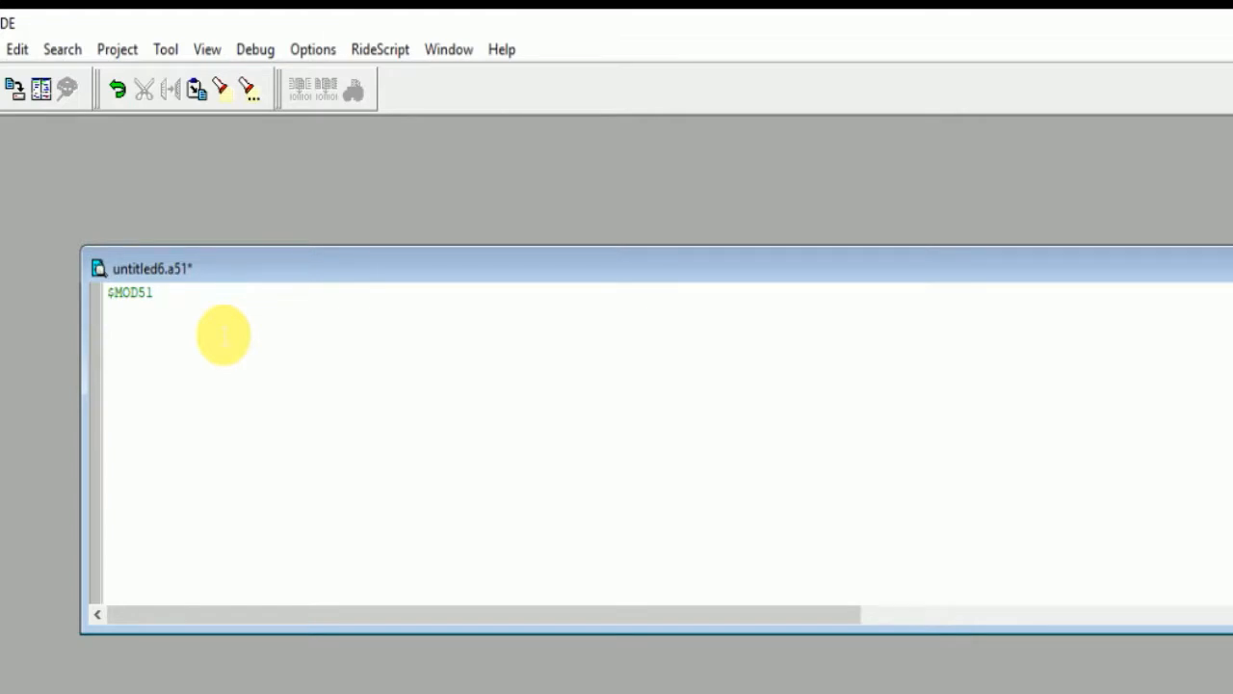
{"action": "type", "text": "MOV"}
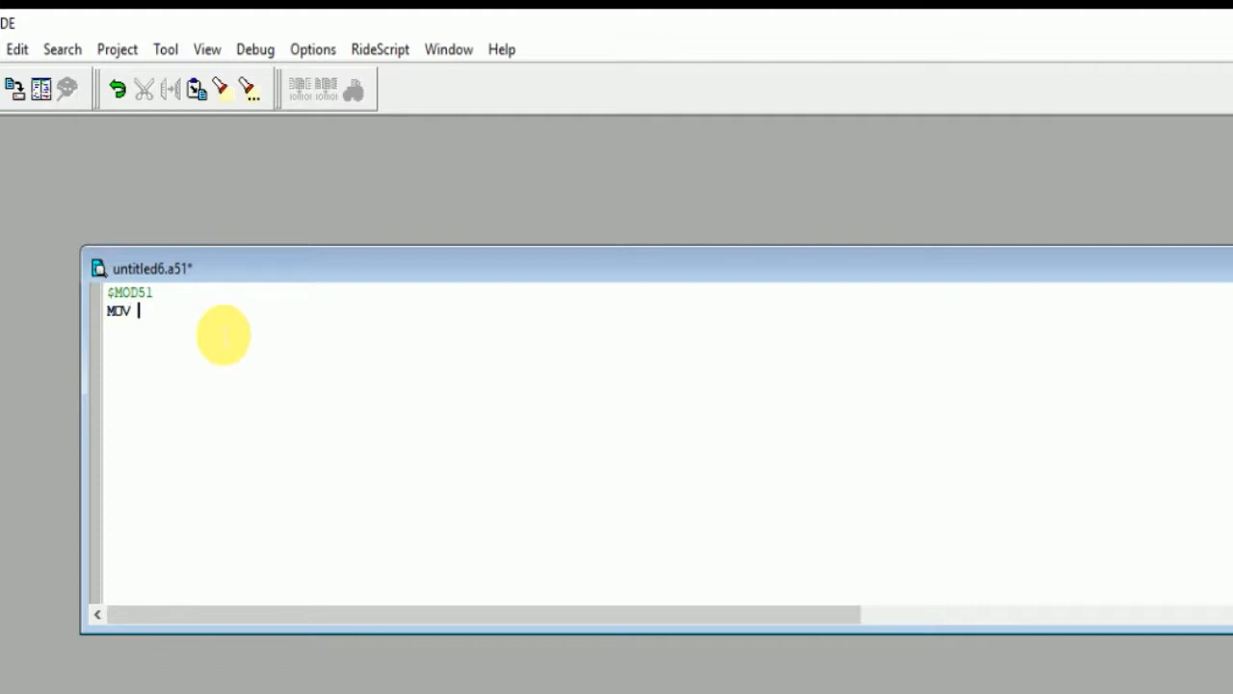
{"action": "type", "text": "R"}
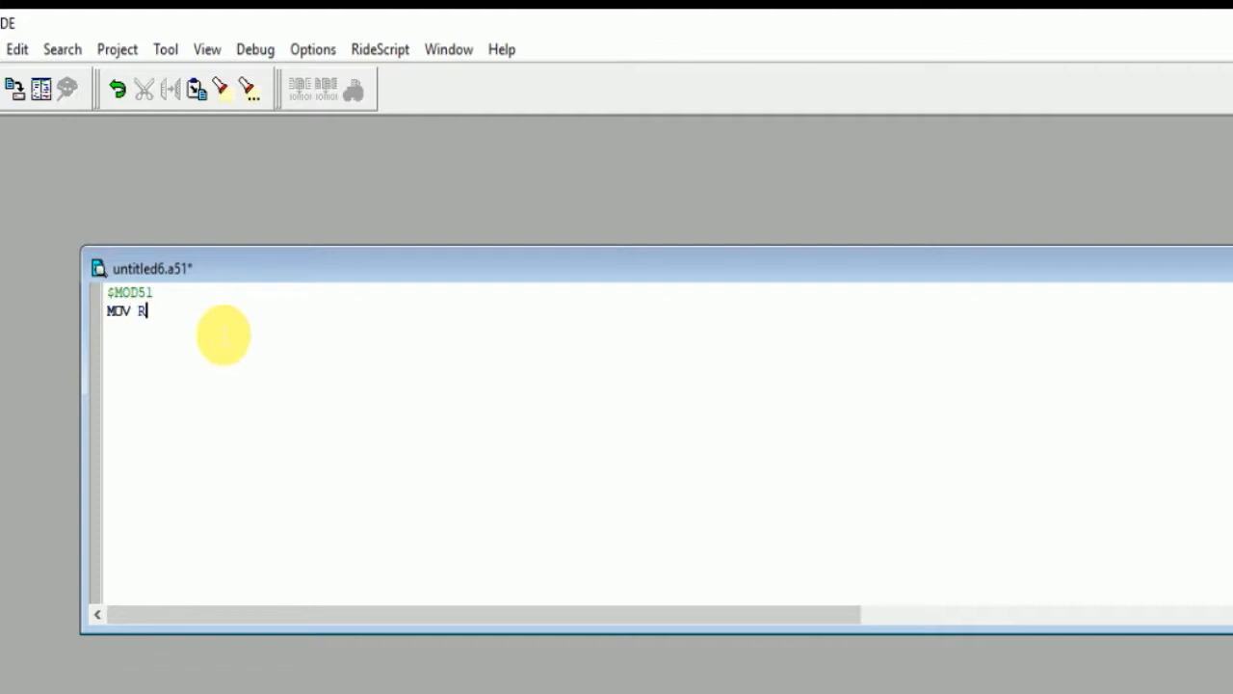
{"action": "type", "text": "0,"}
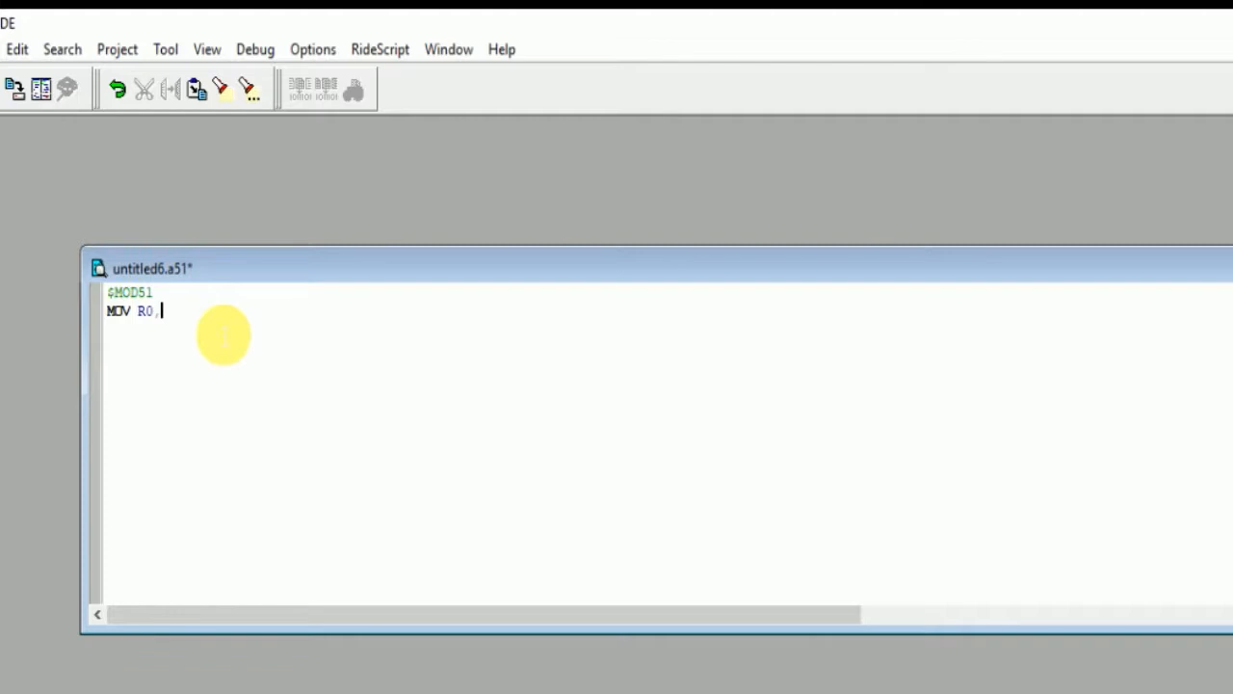
{"action": "type", "text": "#"}
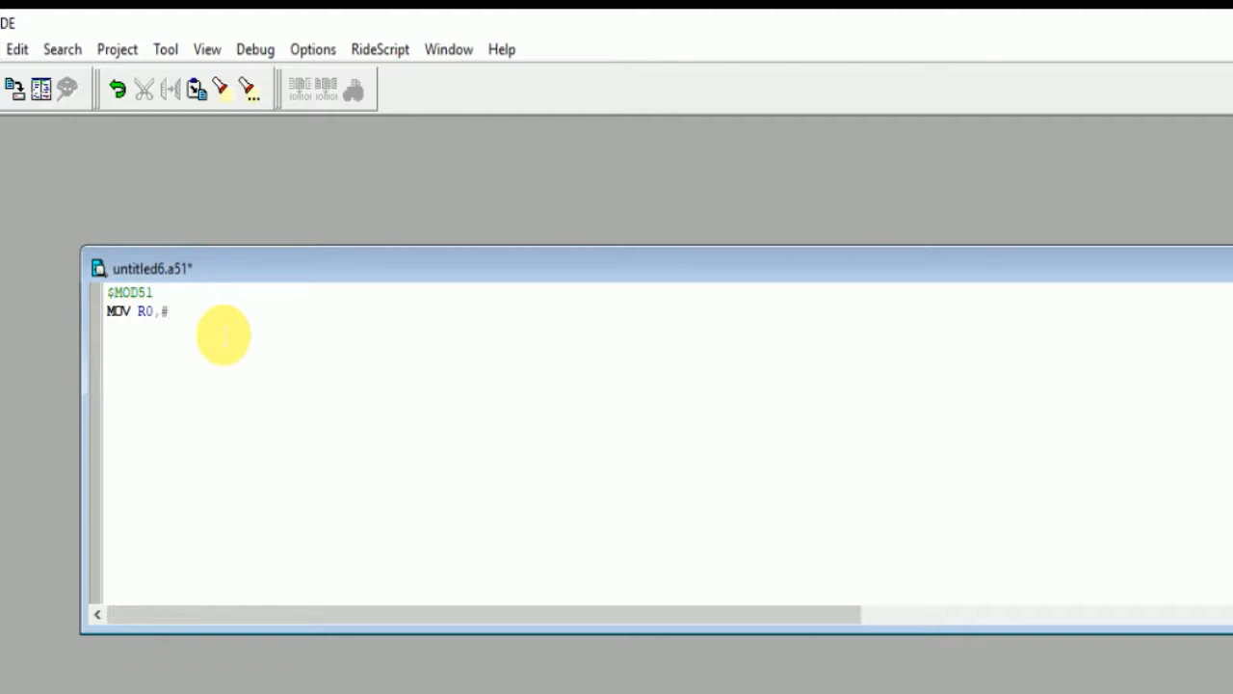
{"action": "type", "text": "40H"}
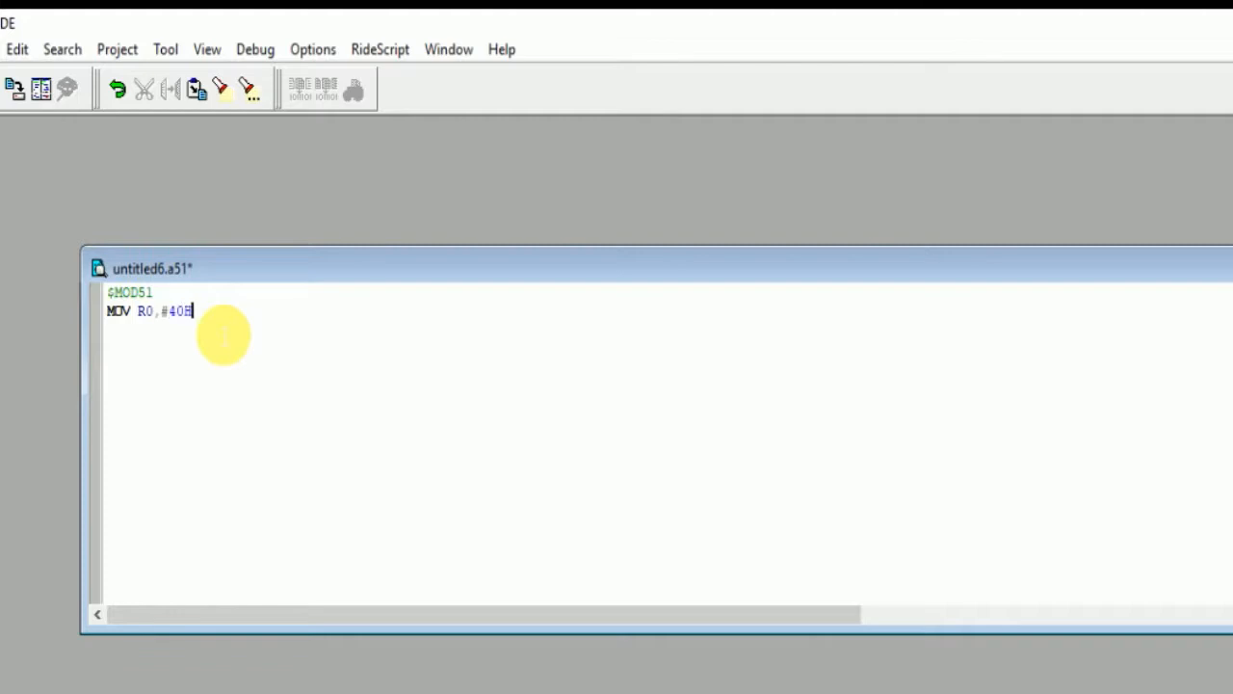
{"action": "mouse_move", "coordinate": [181, 337]}
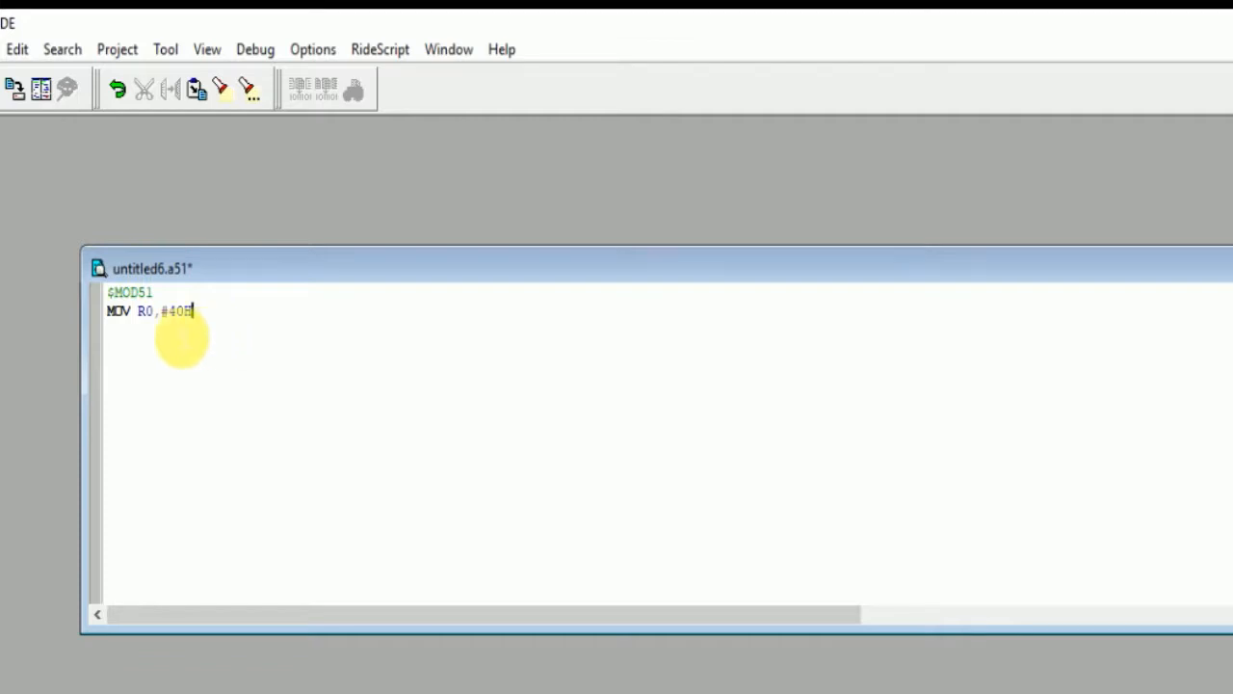
{"action": "mouse_move", "coordinate": [198, 318]}
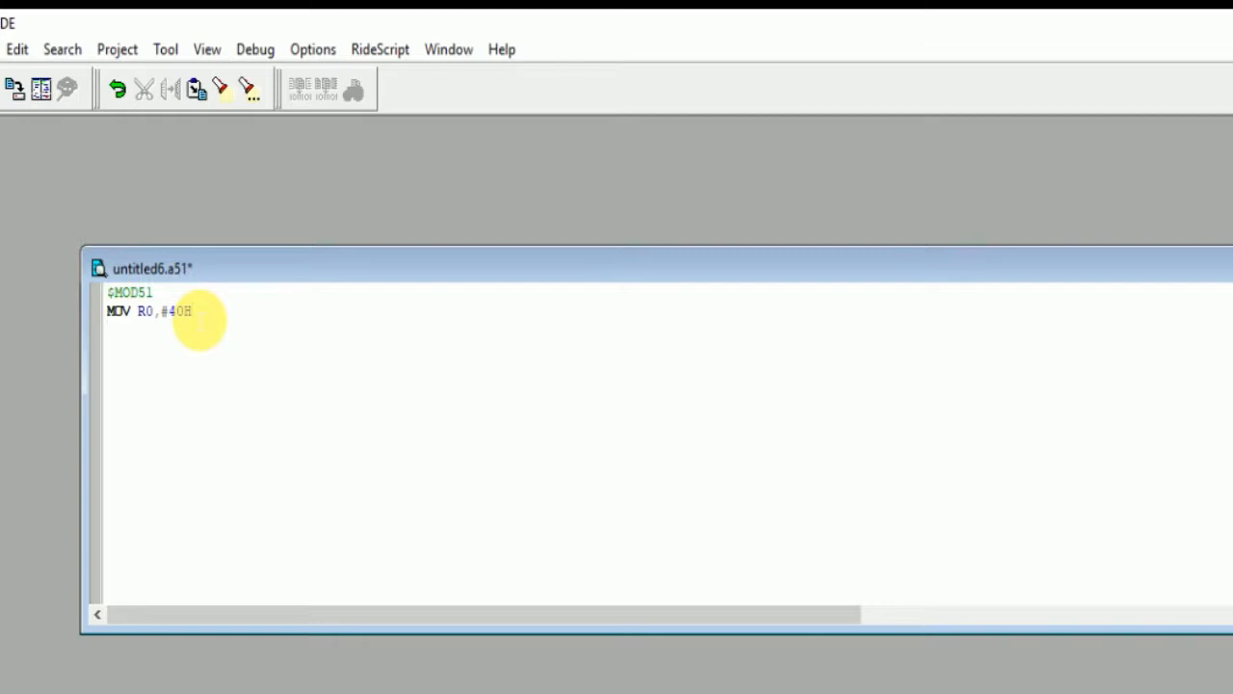
Add the line MOV R1,#60H to load the destination pointer
{"action": "type", "text": "MOV"}
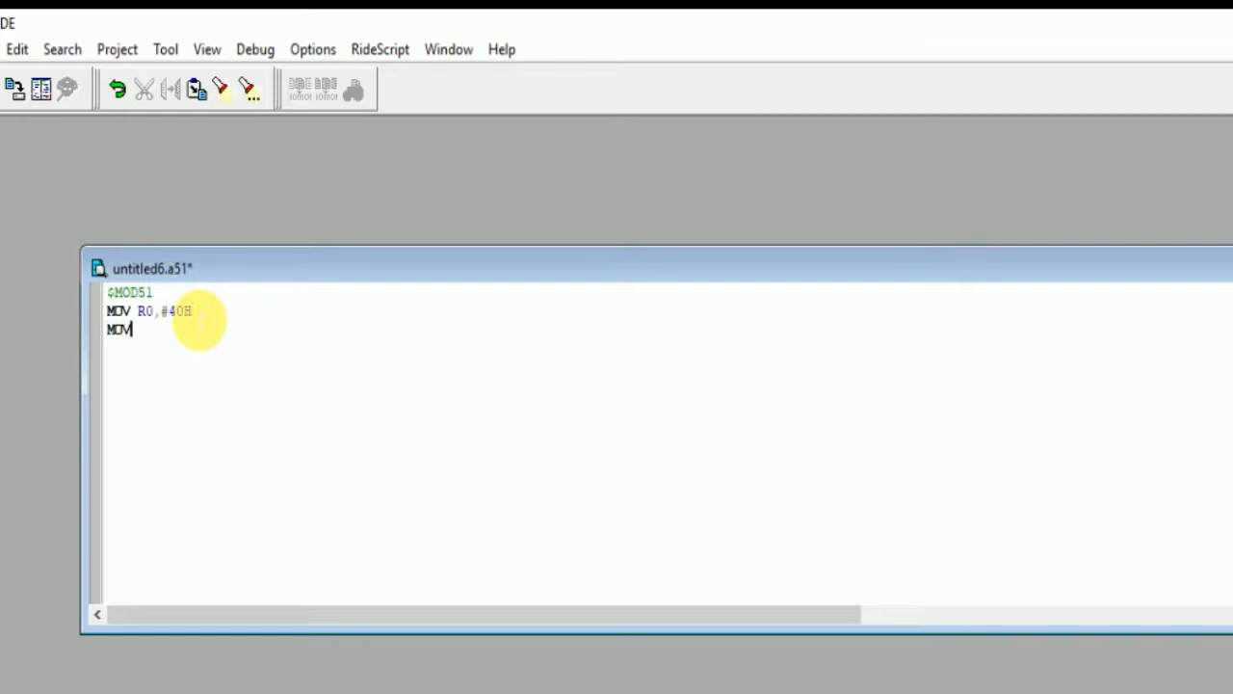
{"action": "type", "text": "R1"}
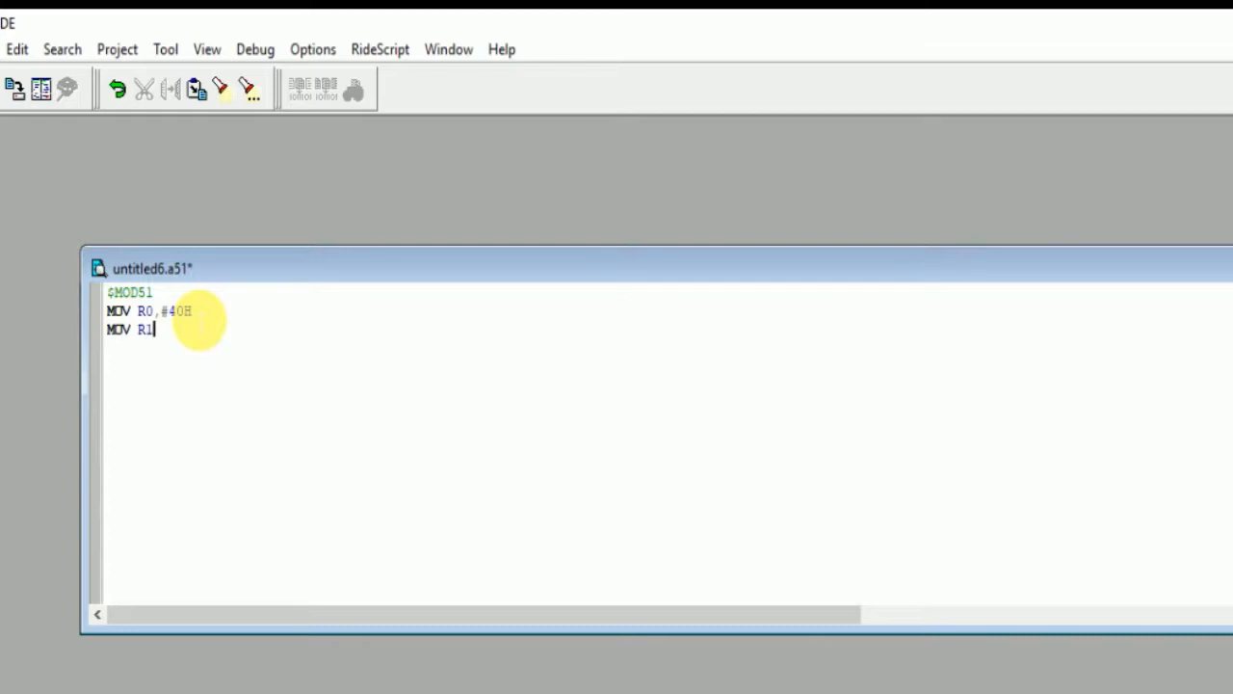
{"action": "type", "text": "<"}
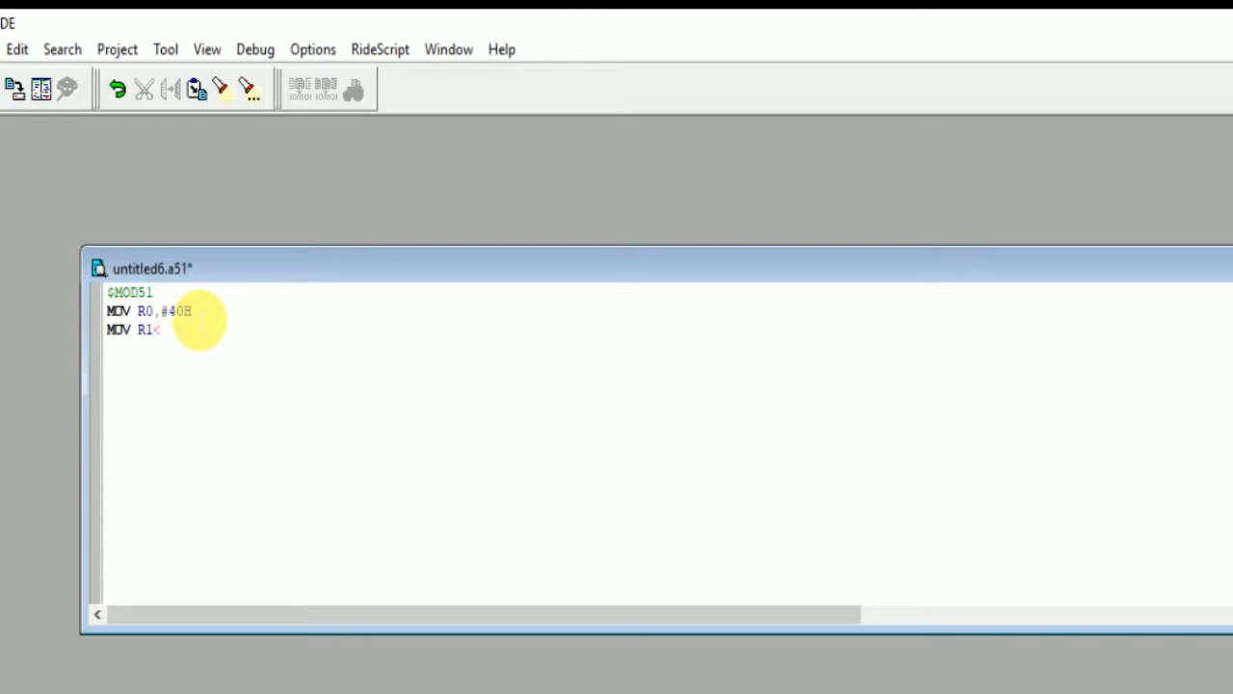
{"action": "type", "text": ","}
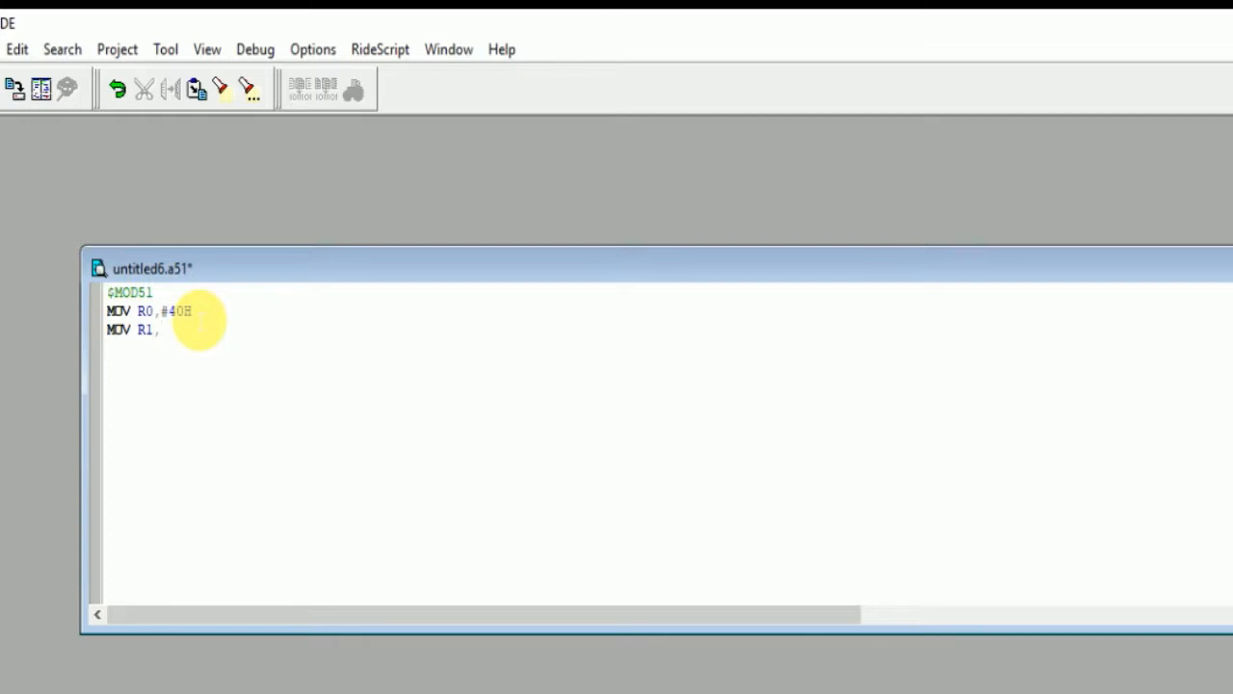
{"action": "type", "text": "#"}
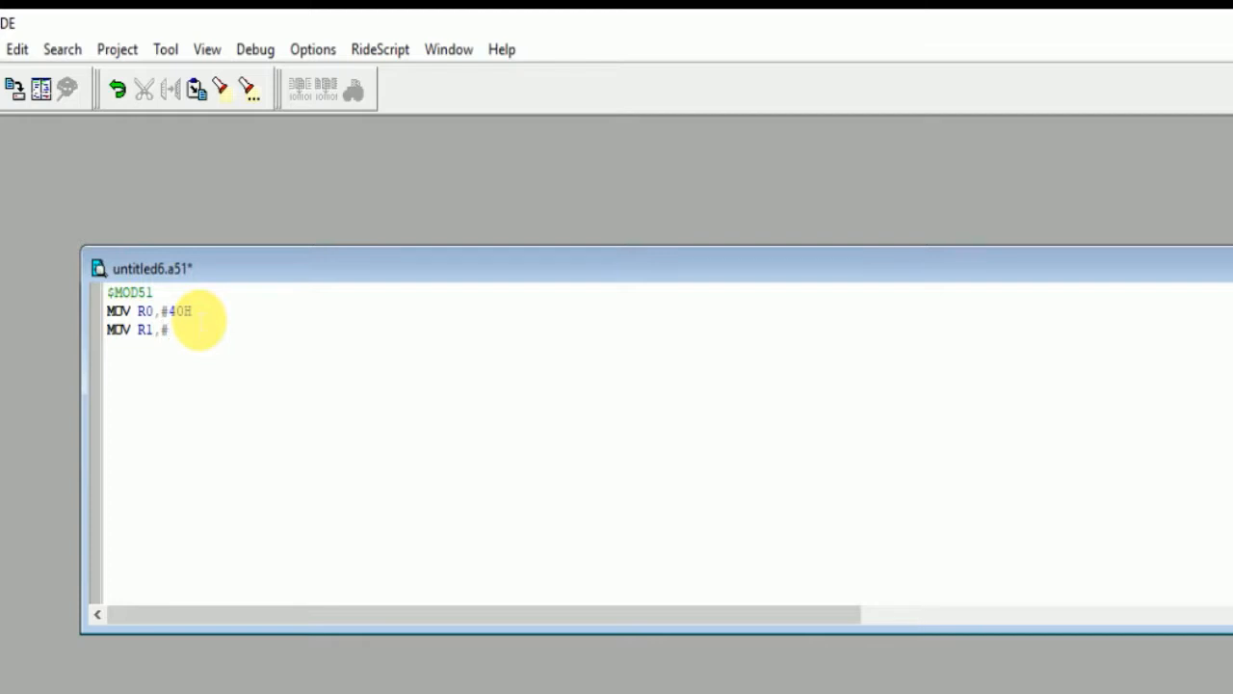
{"action": "type", "text": "60H"}
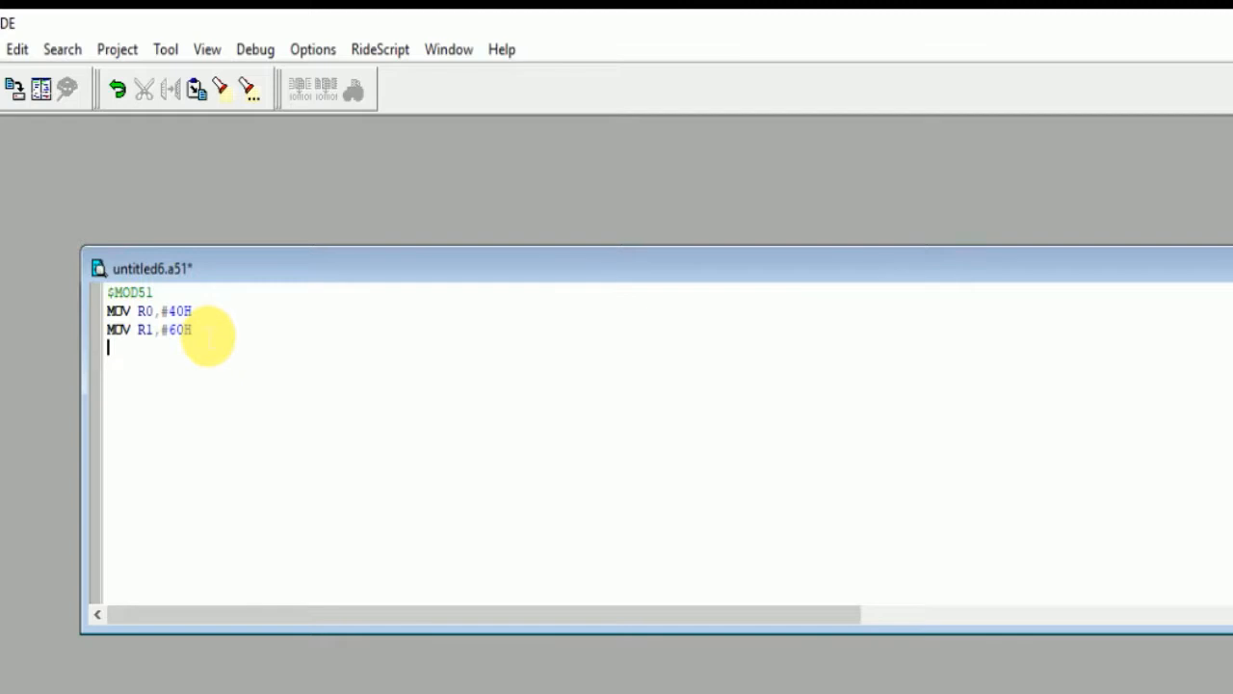
Add MOV R2,#5H and start the next line with the LOOP: label
{"action": "type", "text": "MOV"}
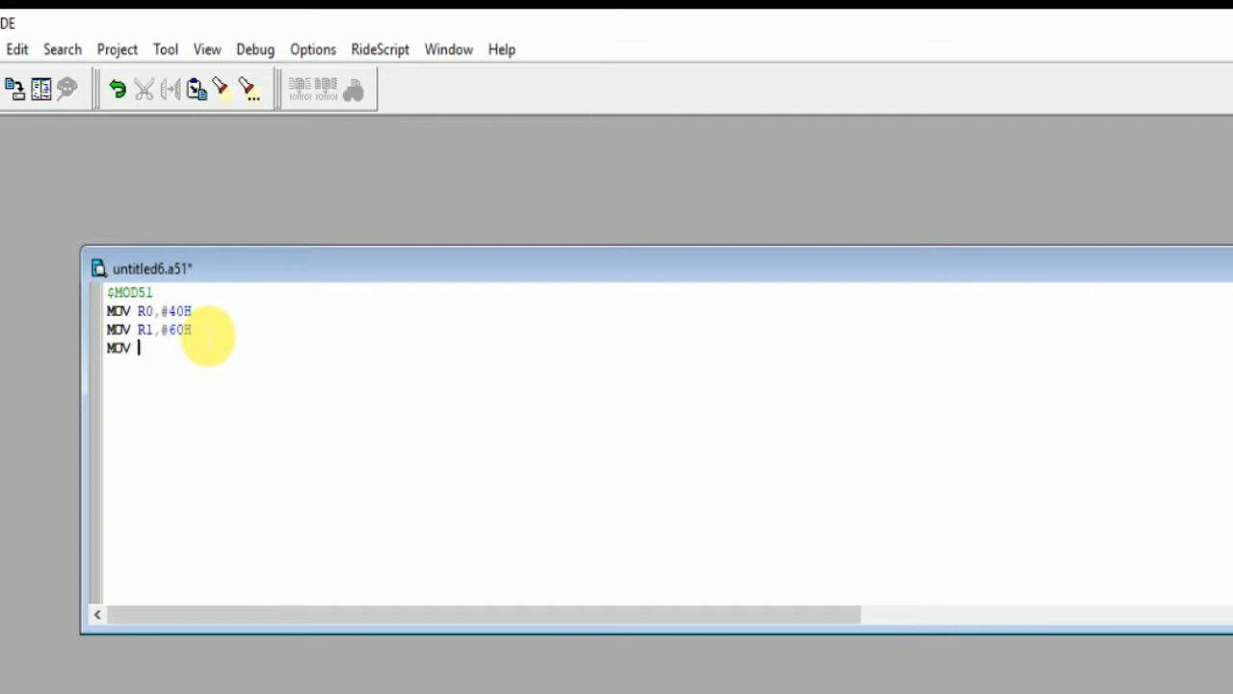
{"action": "type", "text": "R2,"}
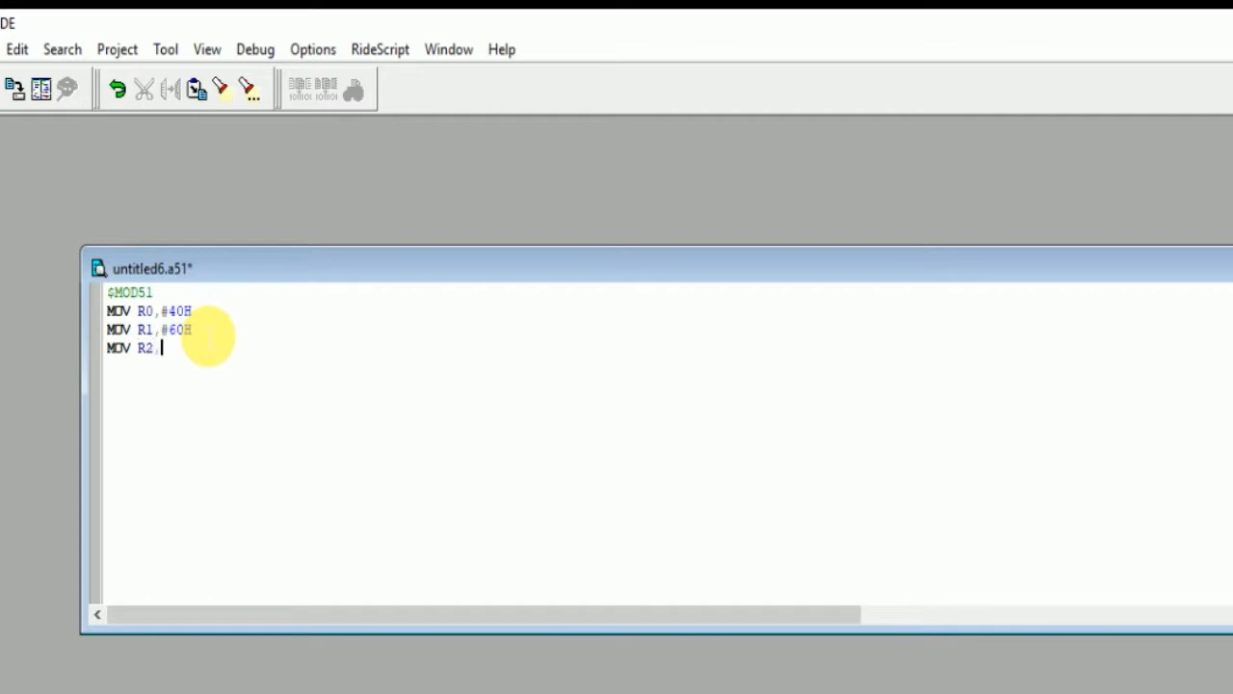
{"action": "type", "text": "#"}
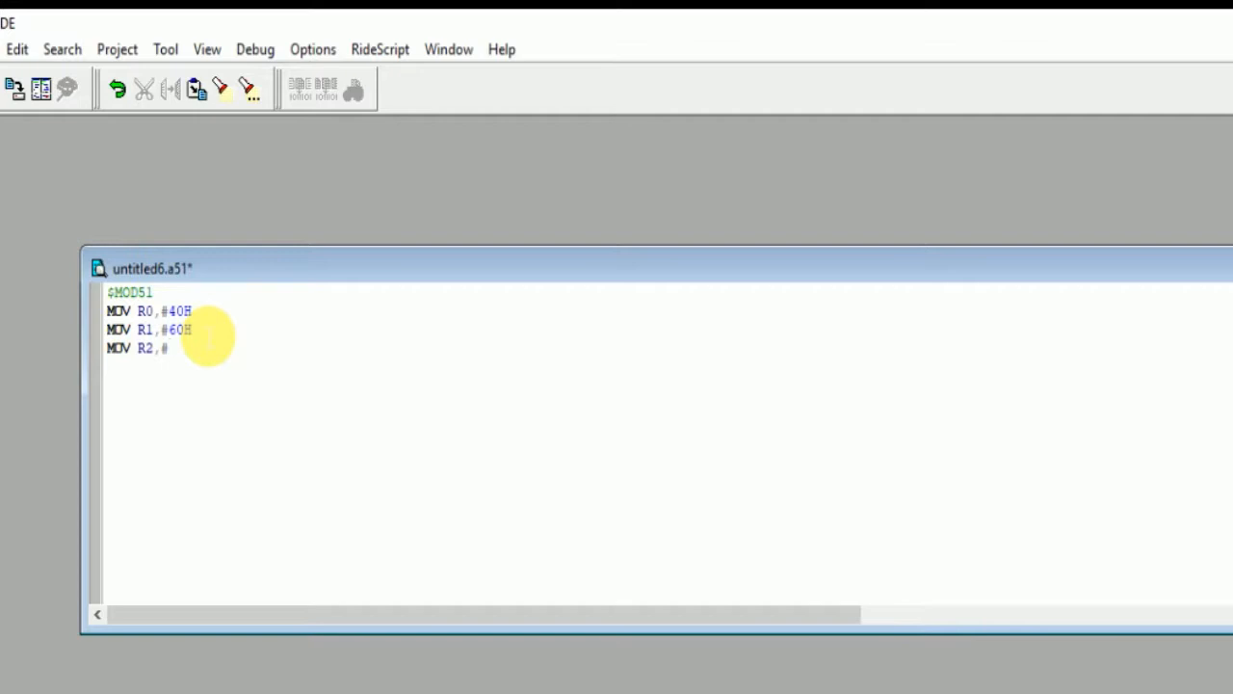
{"action": "type", "text": "5H"}
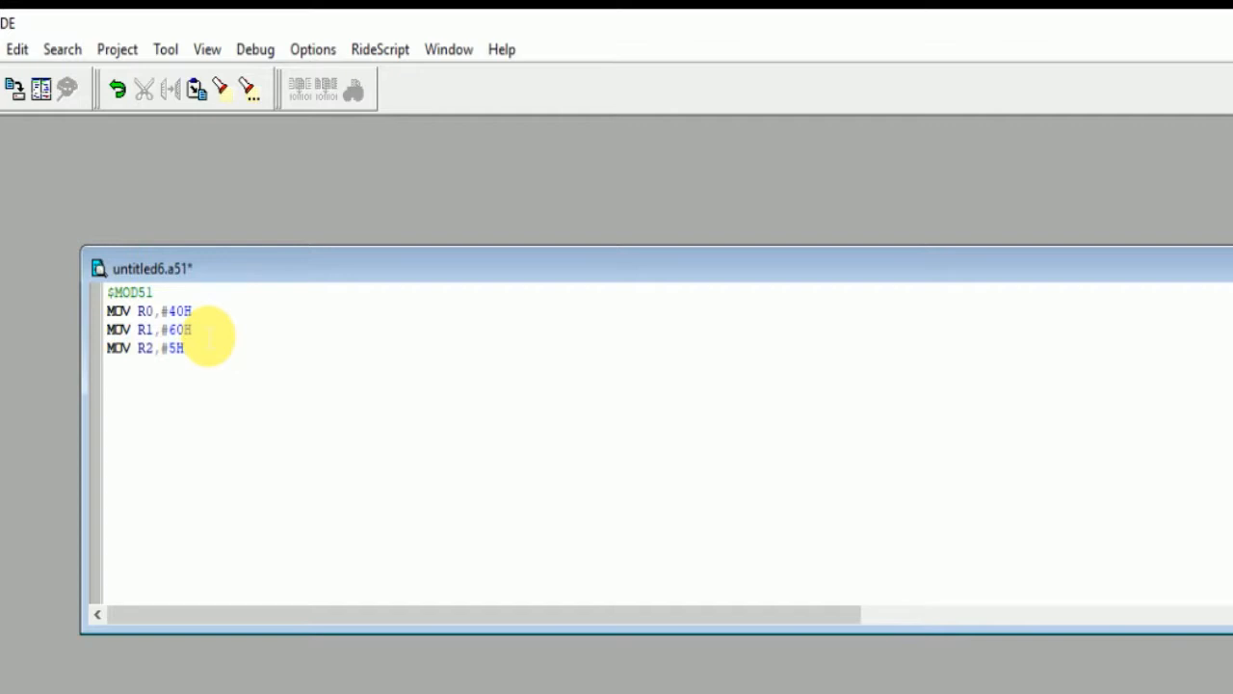
{"action": "type", "text": "L"}
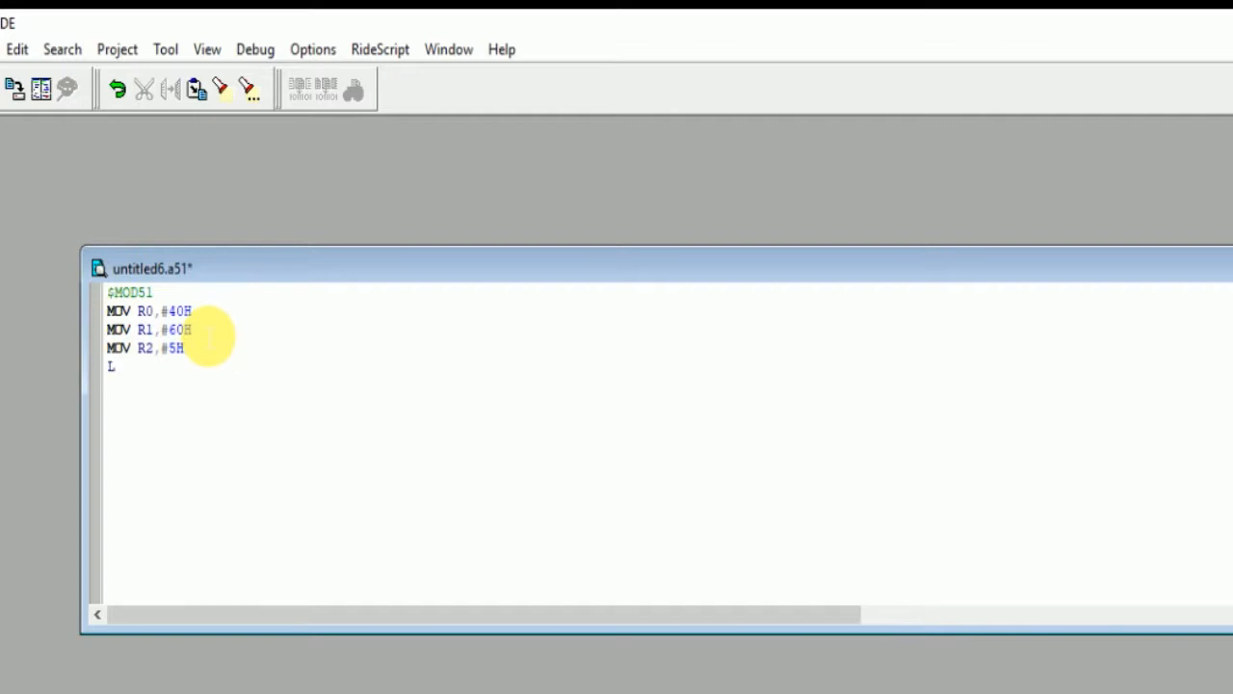
{"action": "type", "text": "OOP:"}
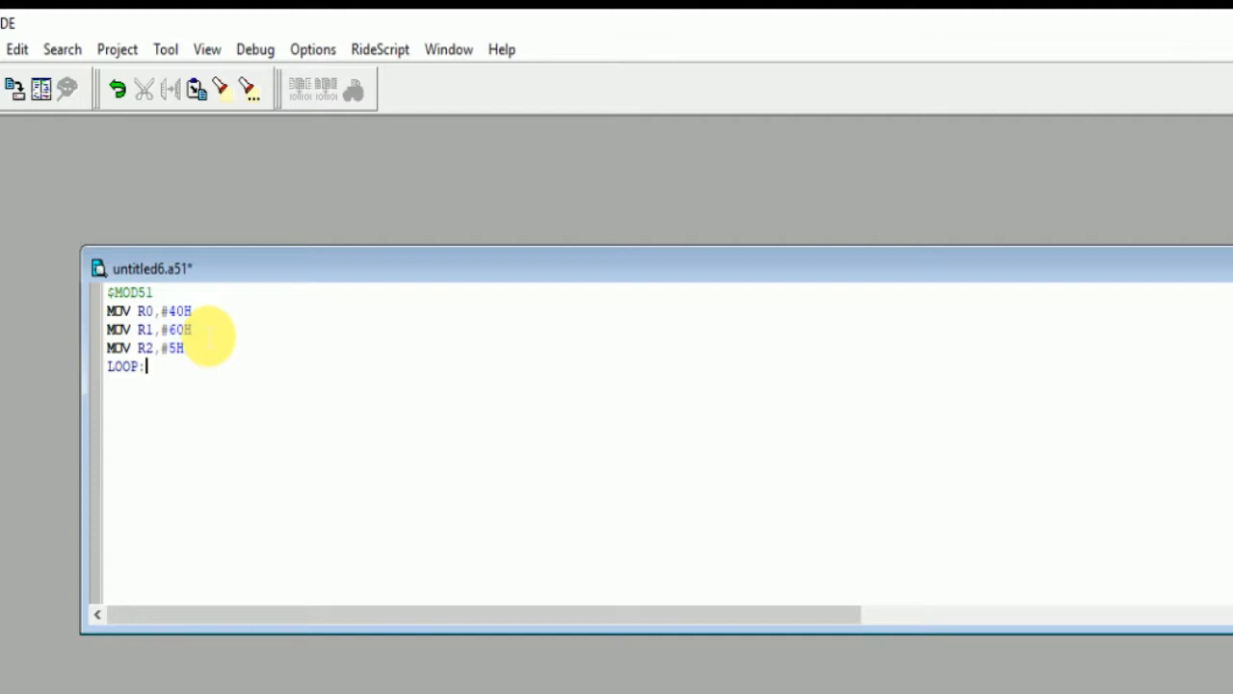
{"action": "type", "text": "MOV A,"}
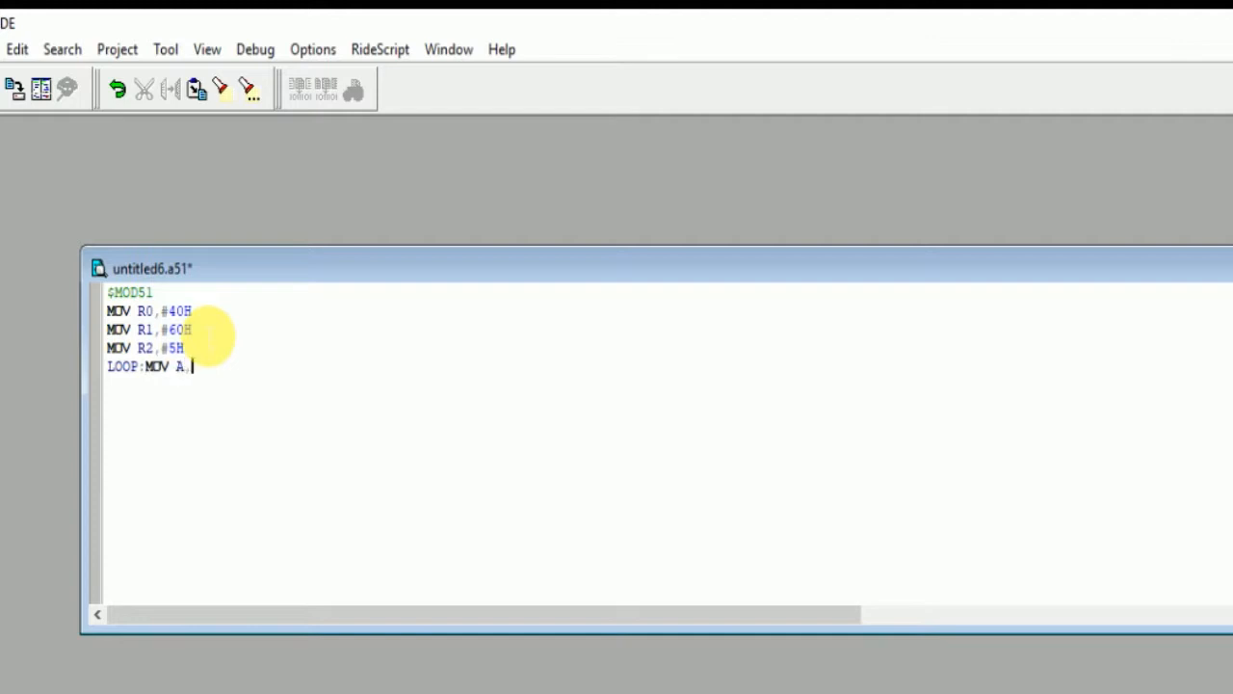
{"action": "type", "text": "@"}
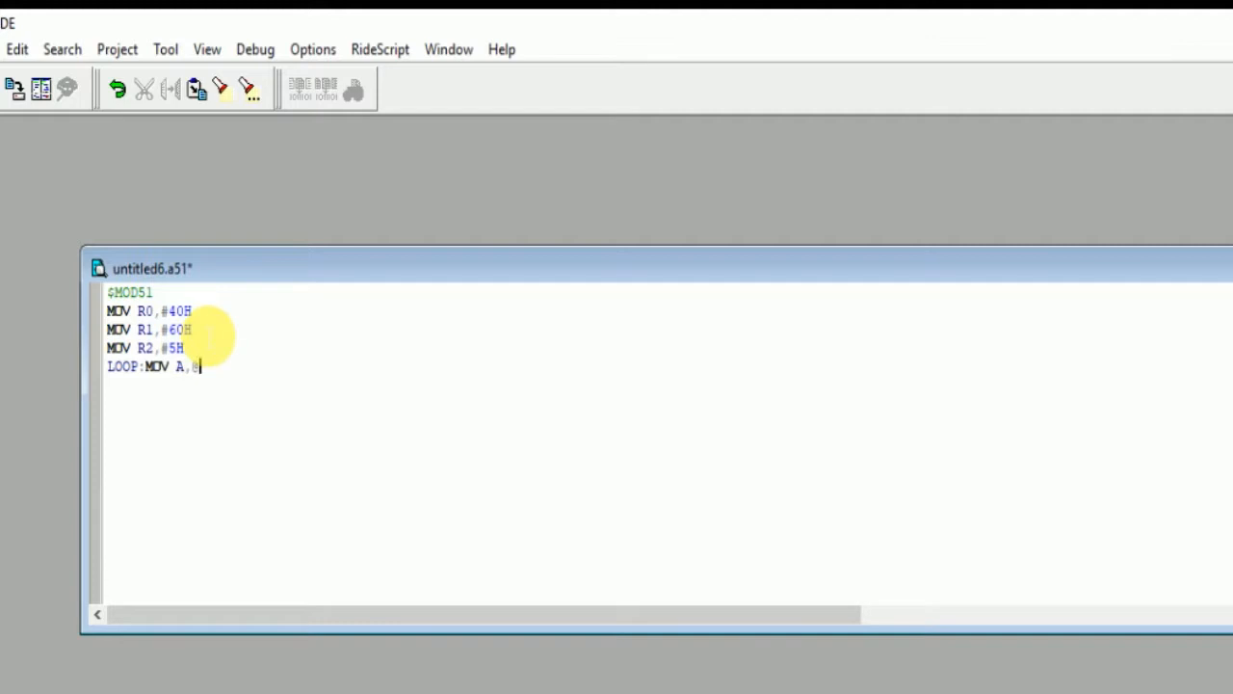
{"action": "type", "text": "R0"}
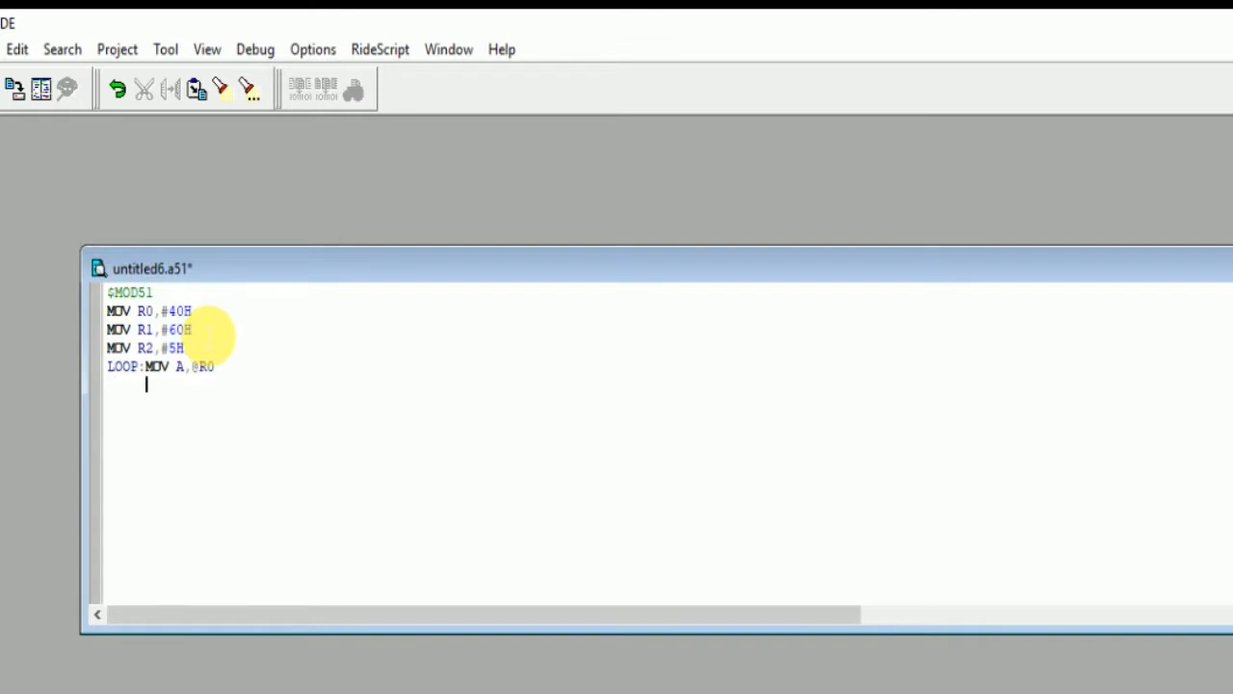
{"action": "type", "text": "MOV"}
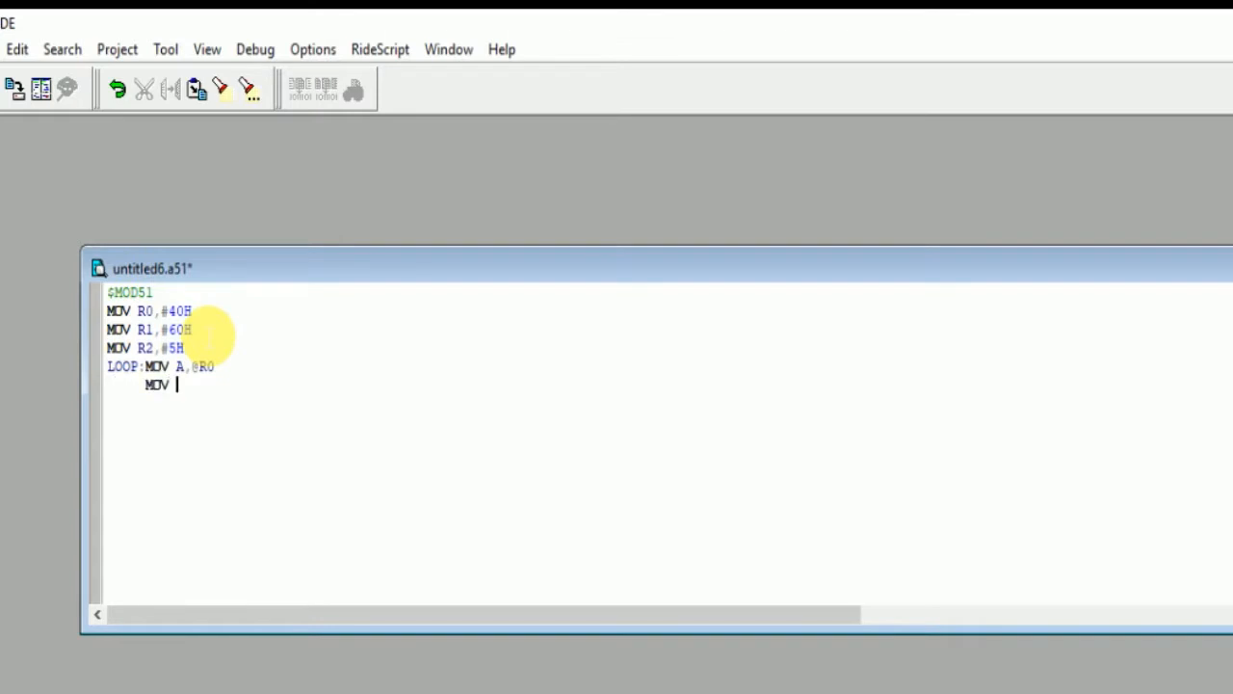
{"action": "type", "text": "@"}
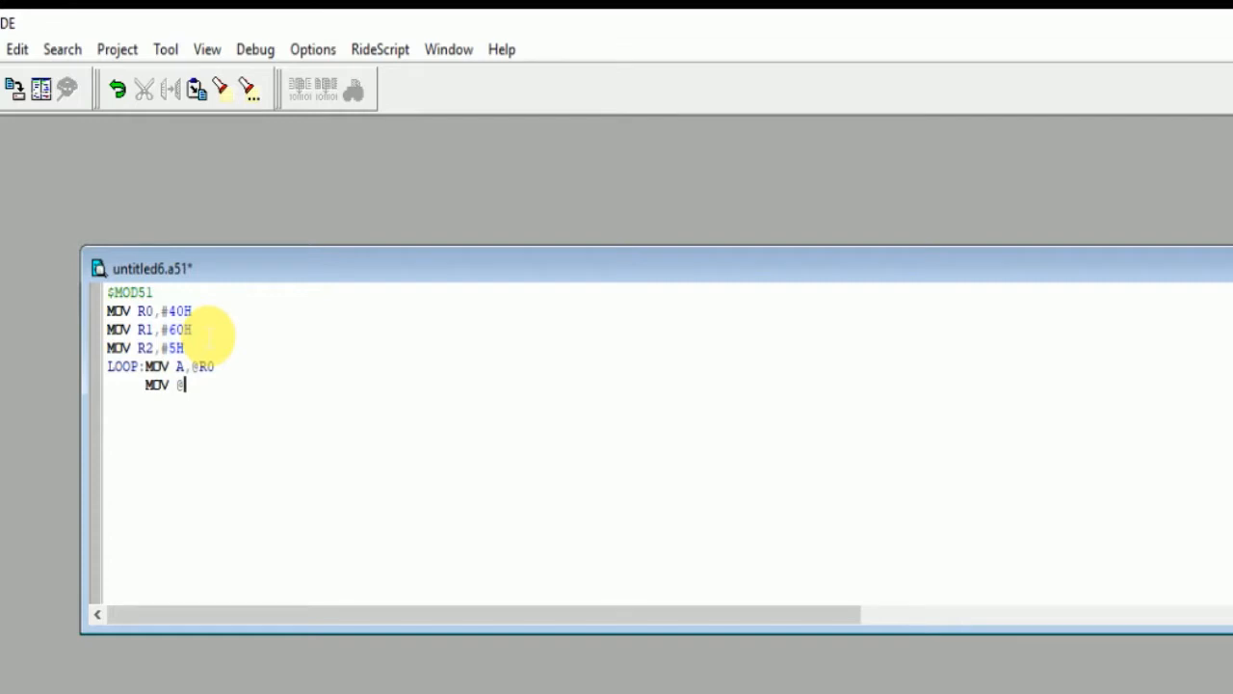
{"action": "type", "text": "@R1,A"}
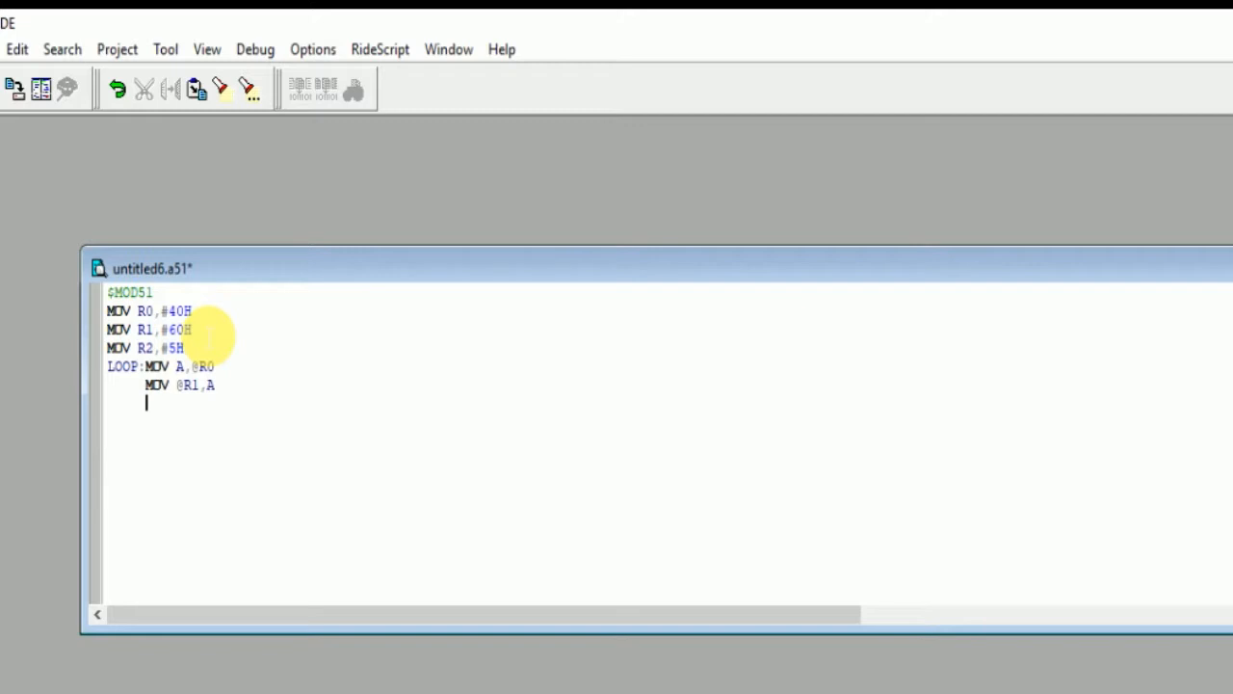
Add INC R0, INC R1, DJNZ R2,LOOP and the closing END directive
{"action": "type", "text": "INC"}
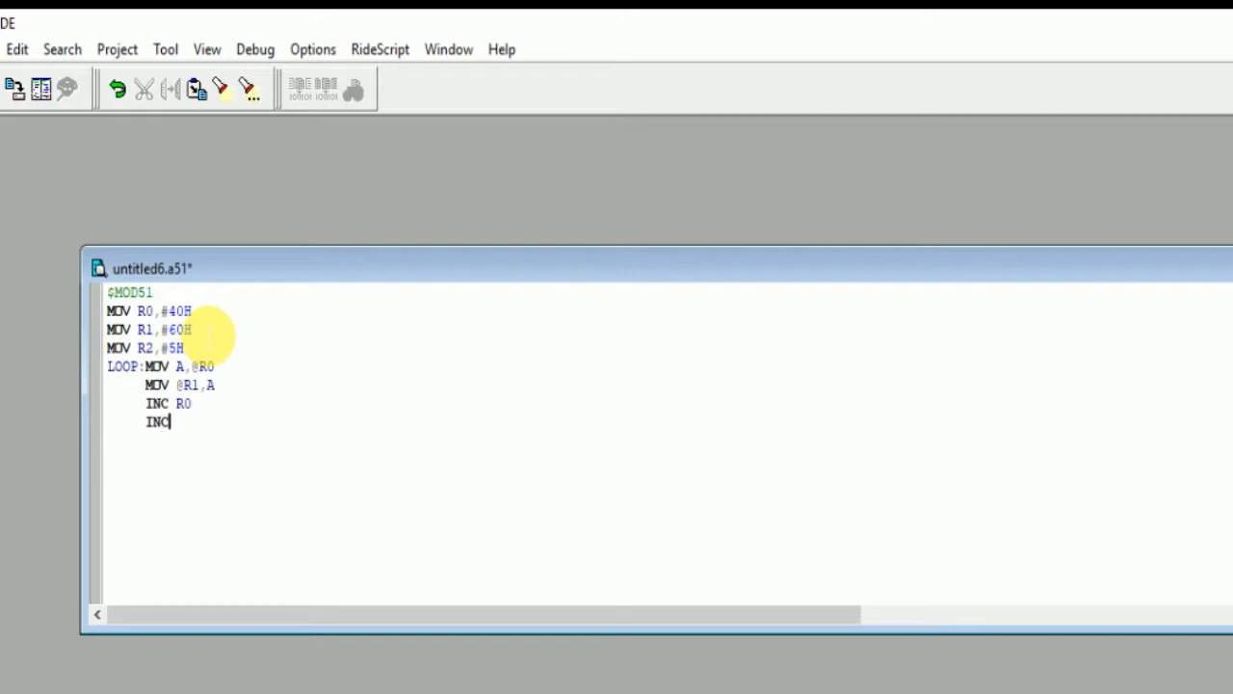
{"action": "type", "text": "R1"}
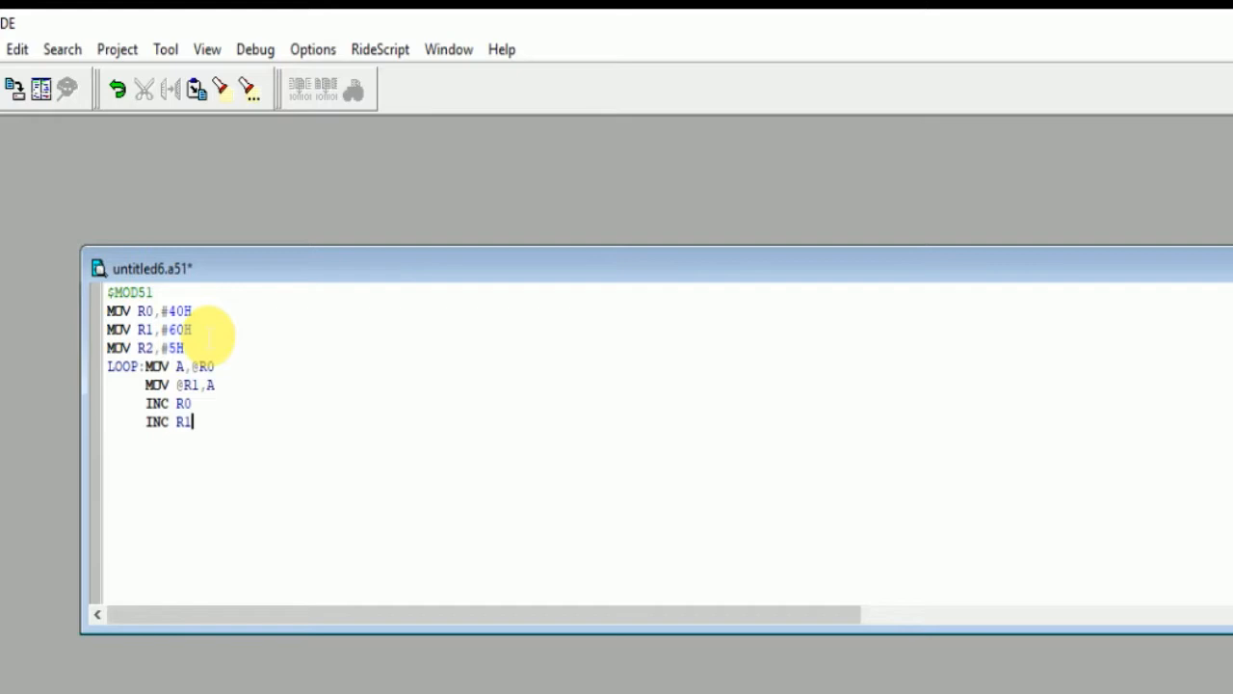
{"action": "type", "text": "D"}
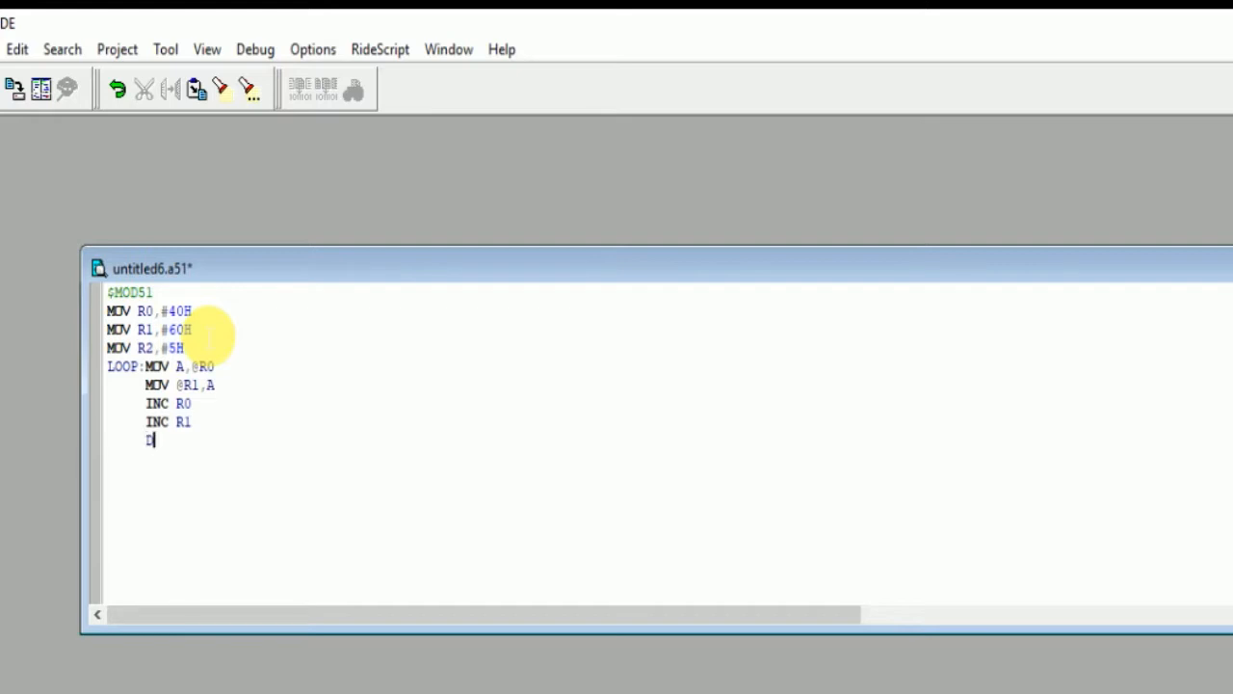
{"action": "type", "text": "JNZ"}
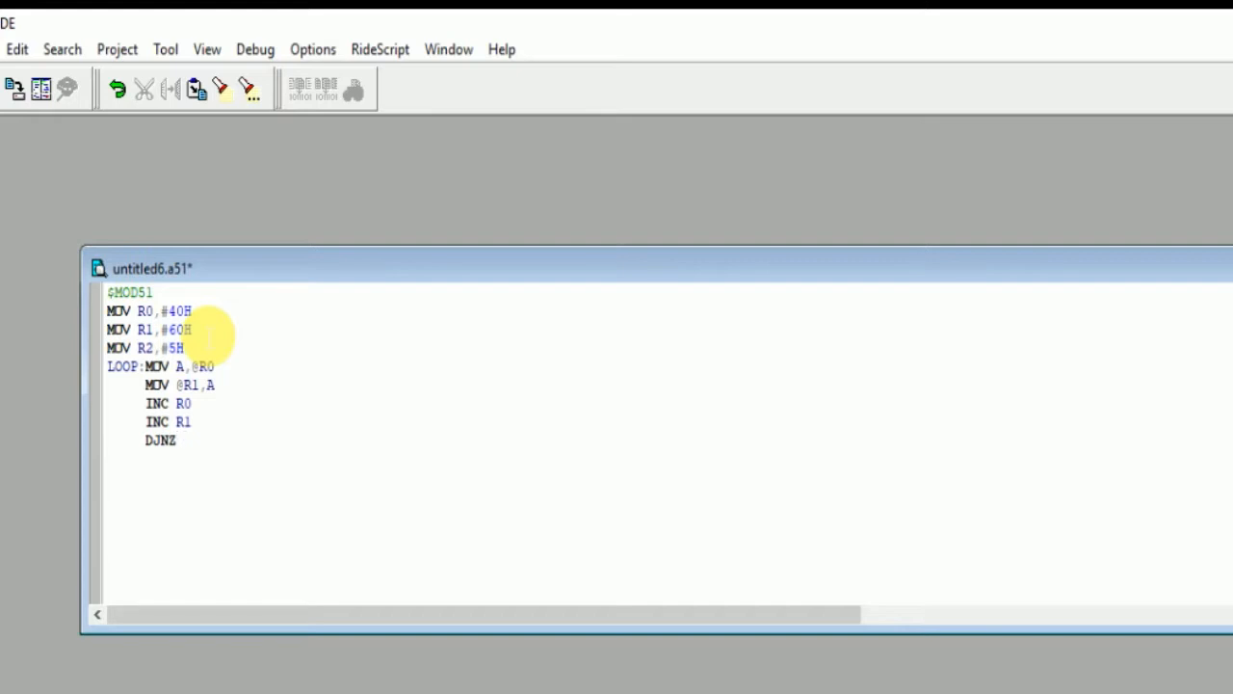
{"action": "type", "text": "R"}
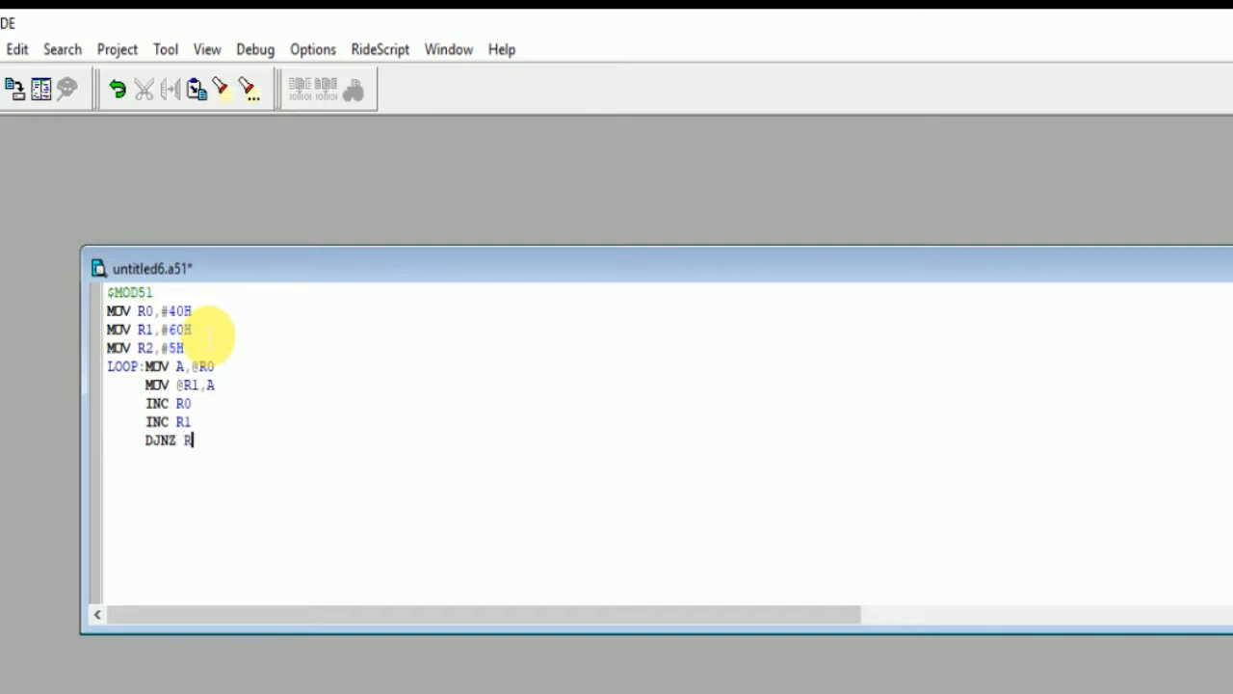
{"action": "type", "text": "R2"}
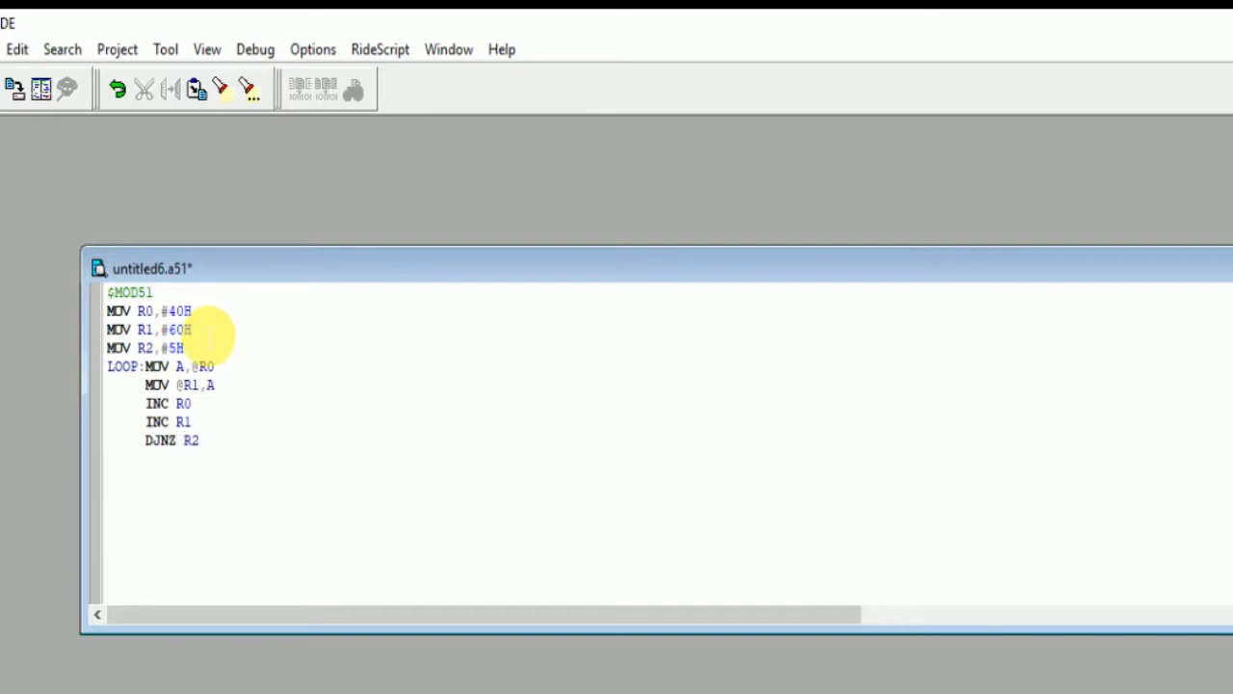
{"action": "type", "text": ",LOO"}
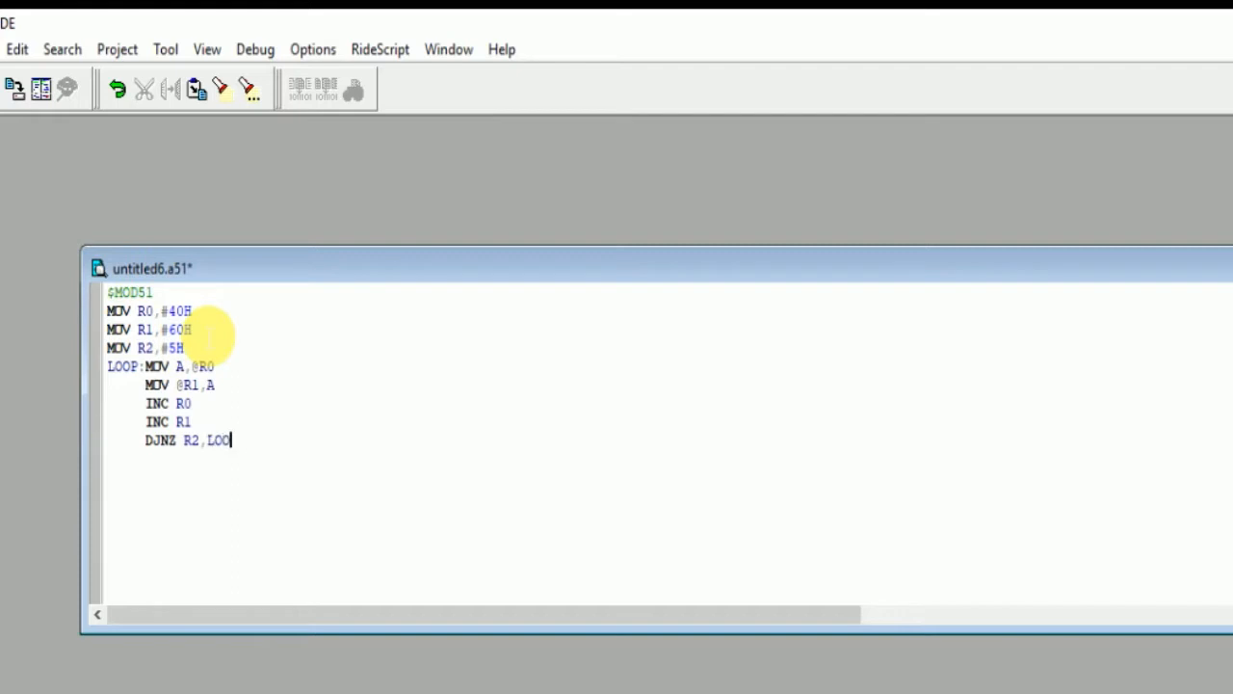
{"action": "type", "text": "P"}
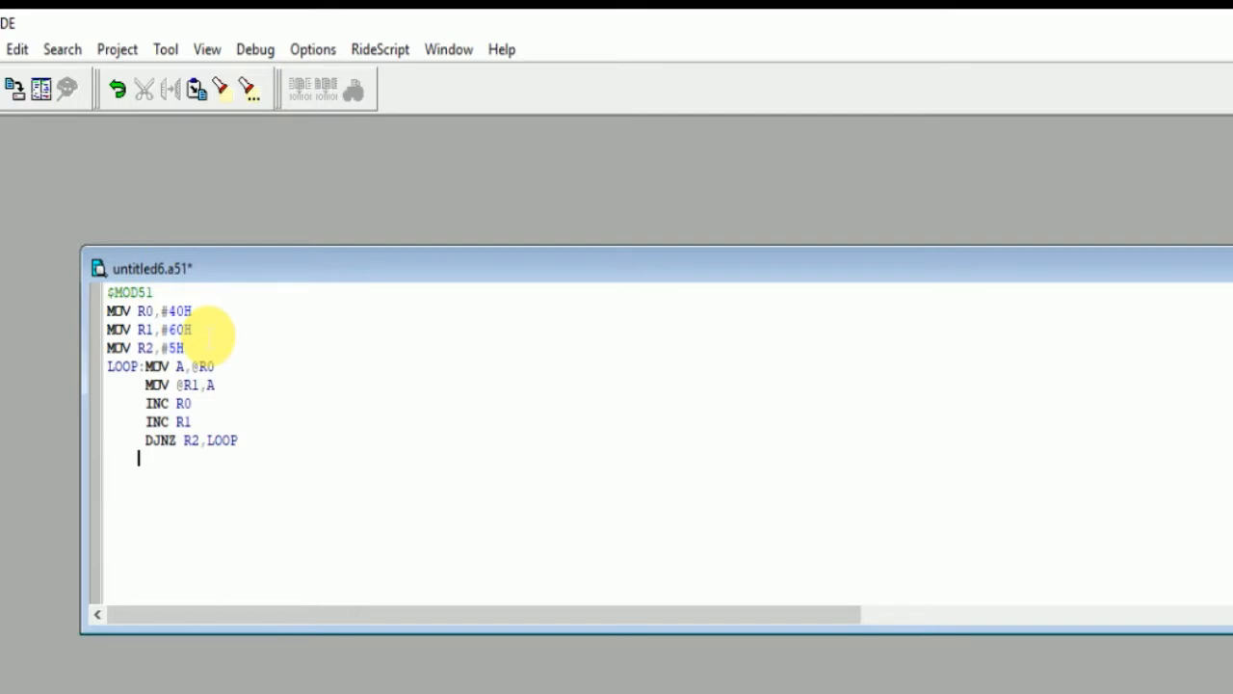
{"action": "type", "text": "END"}
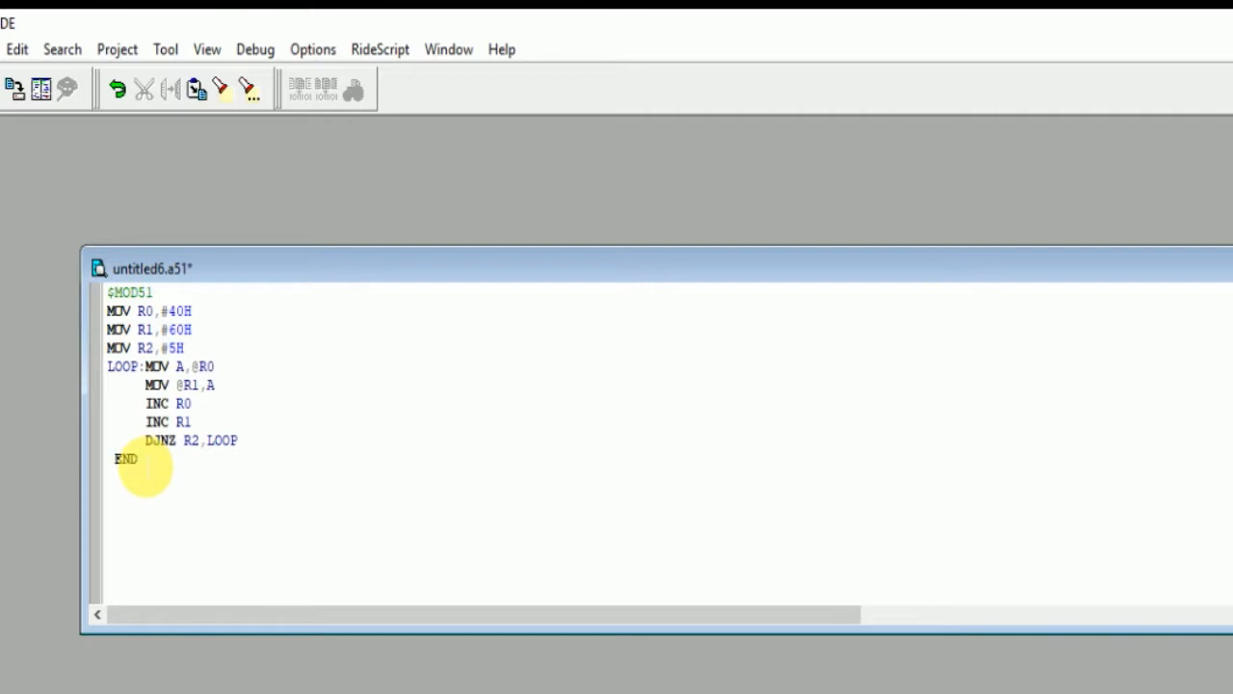
{"action": "mouse_move", "coordinate": [19, 200]}
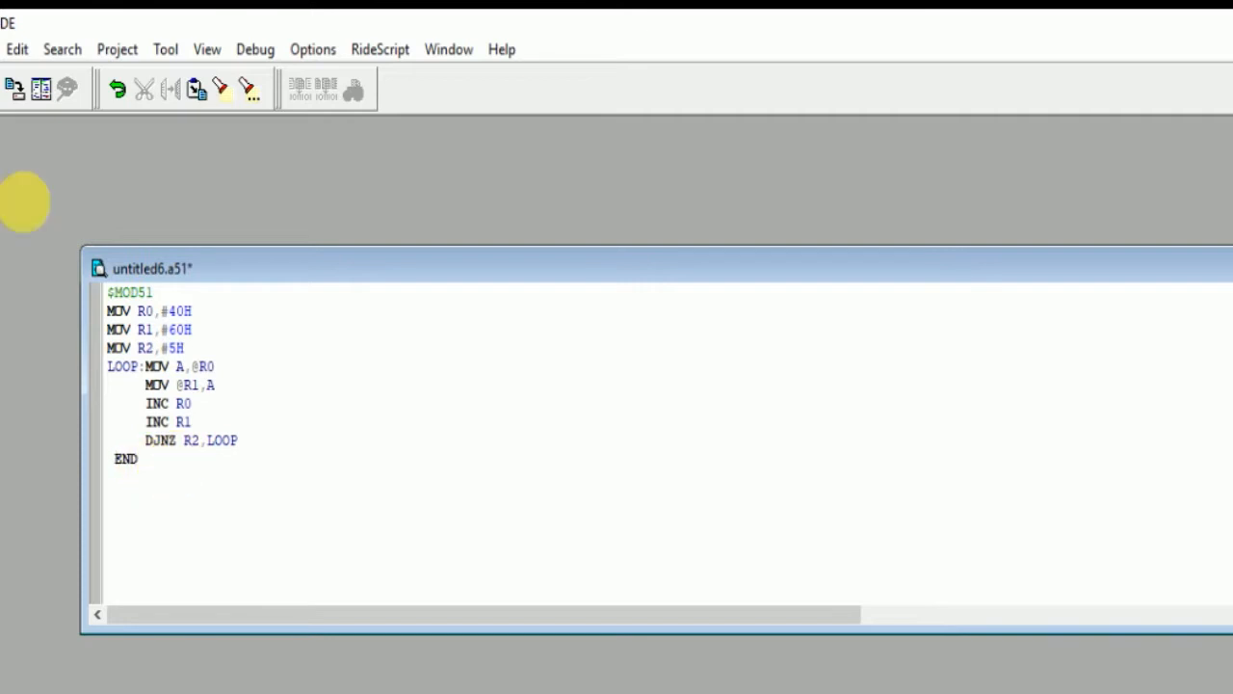
Save the untitled program under the name AA as aa.a51
{"action": "left_click", "coordinate": [11, 49]}
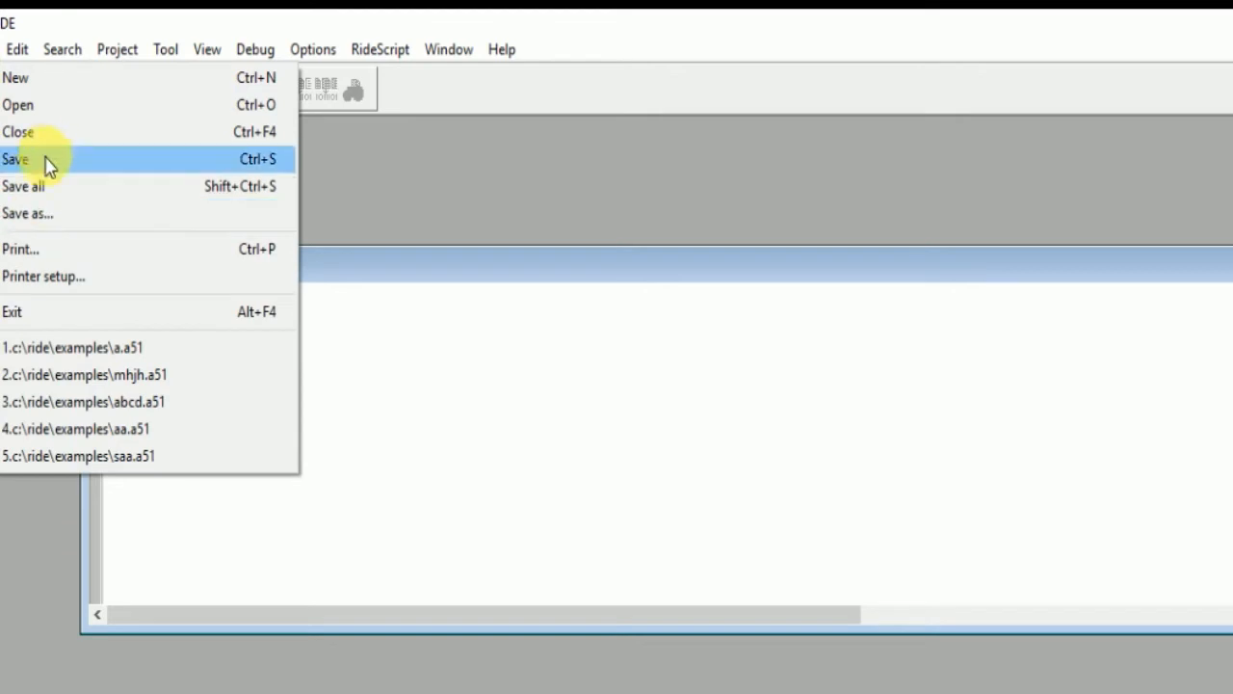
{"action": "left_click", "coordinate": [28, 213]}
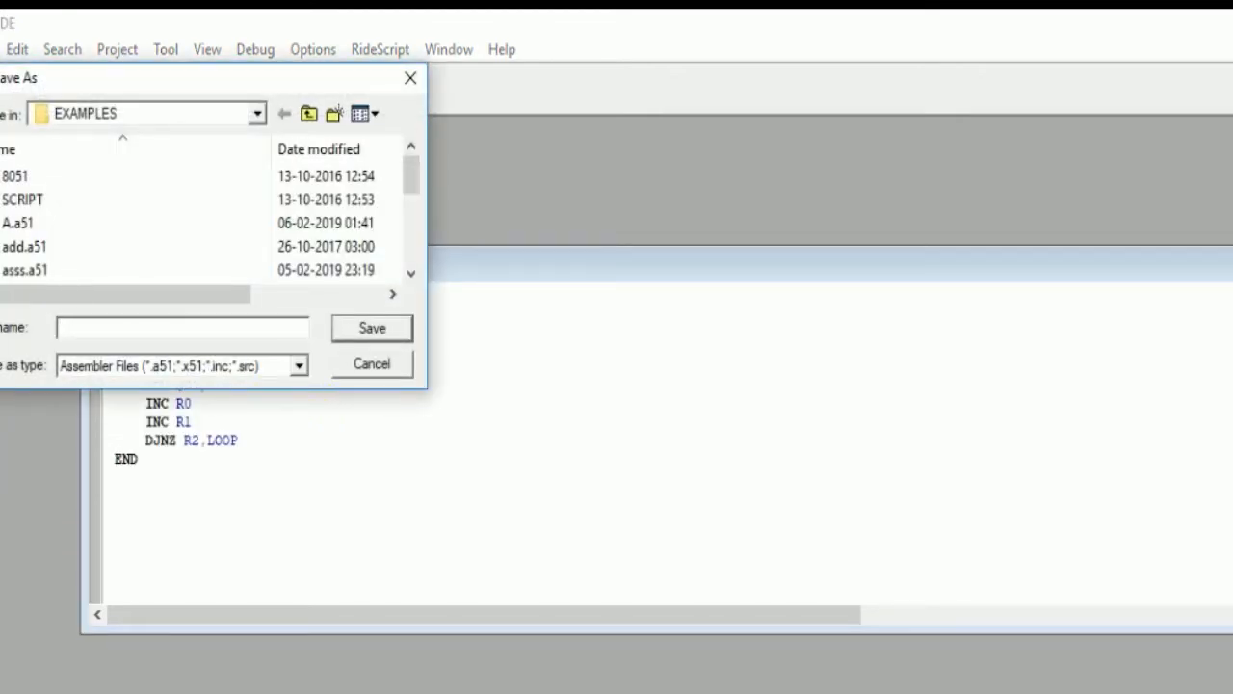
{"action": "type", "text": "AA"}
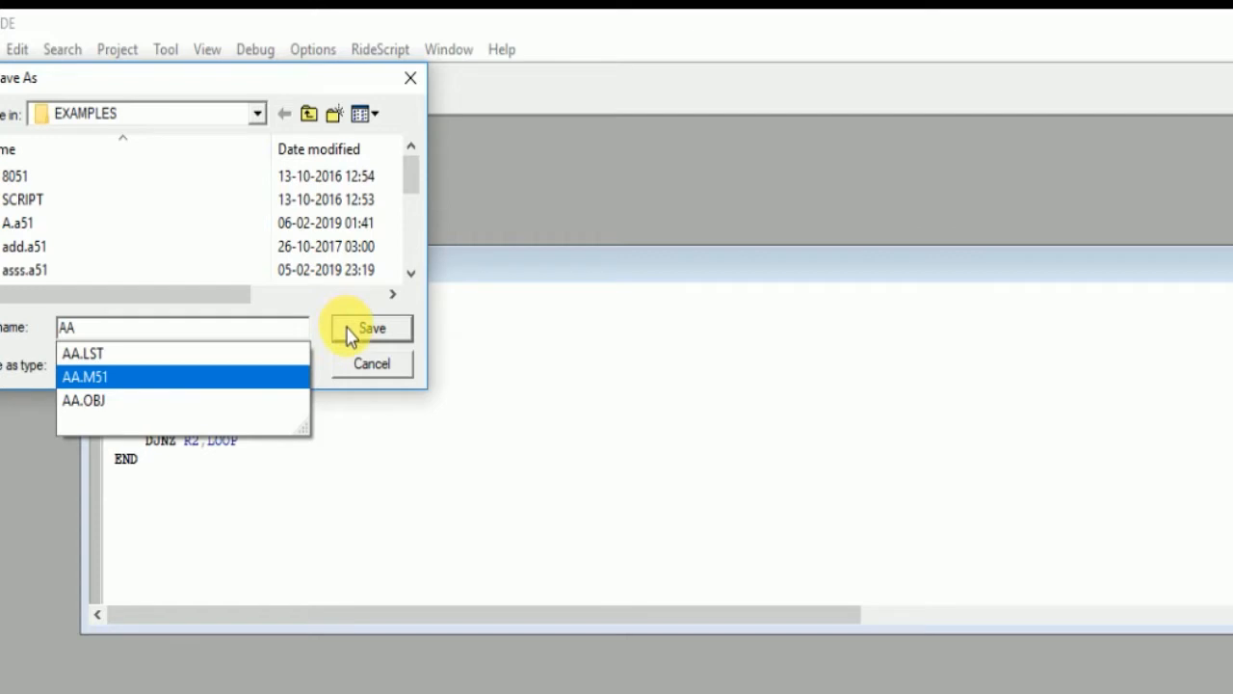
{"action": "left_click", "coordinate": [374, 328]}
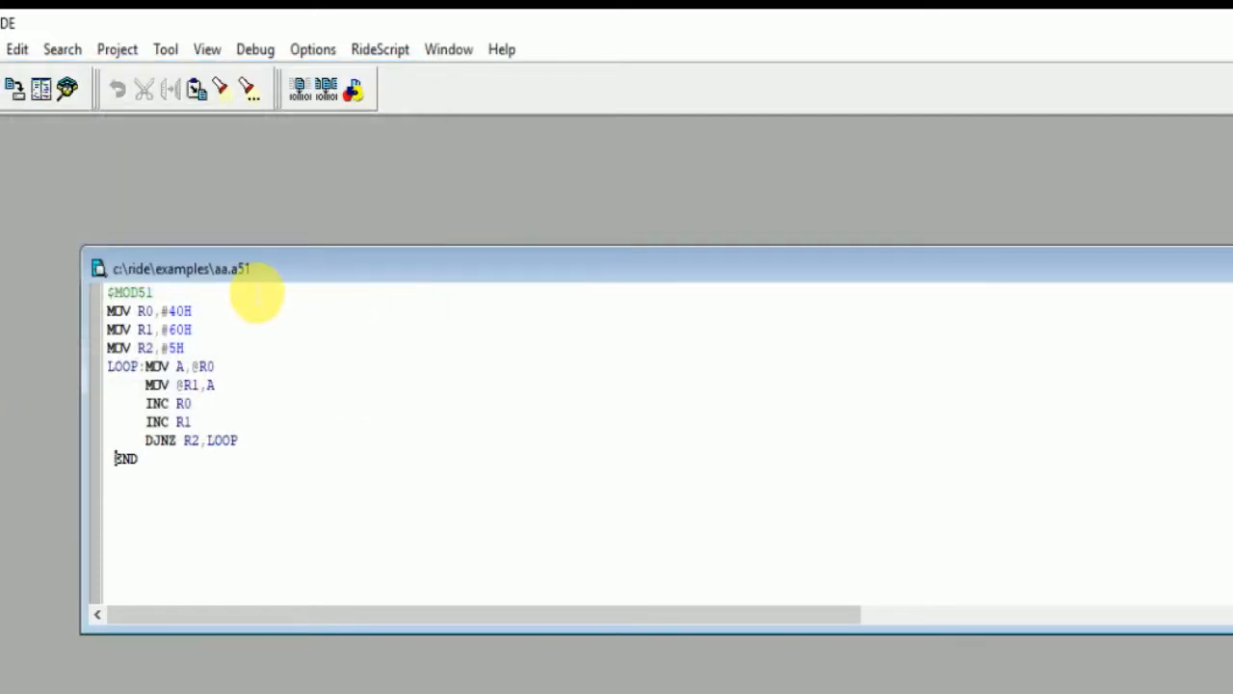
{"action": "mouse_move", "coordinate": [347, 159]}
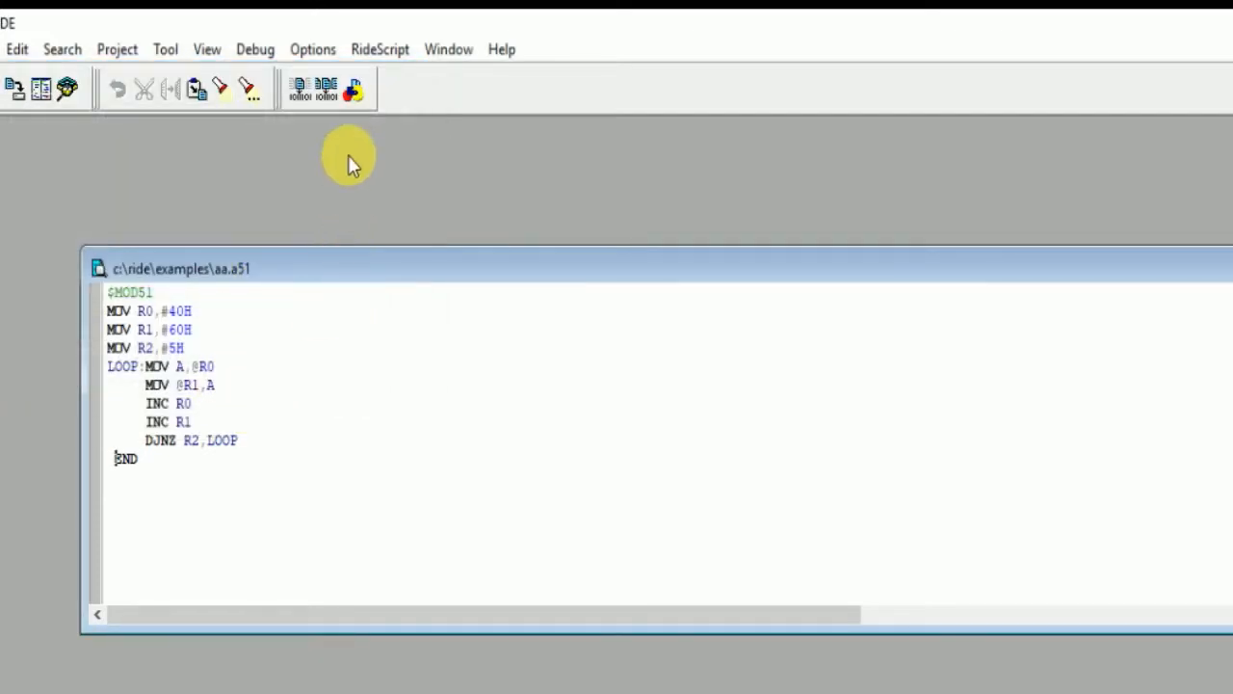
{"action": "mouse_move", "coordinate": [219, 54]}
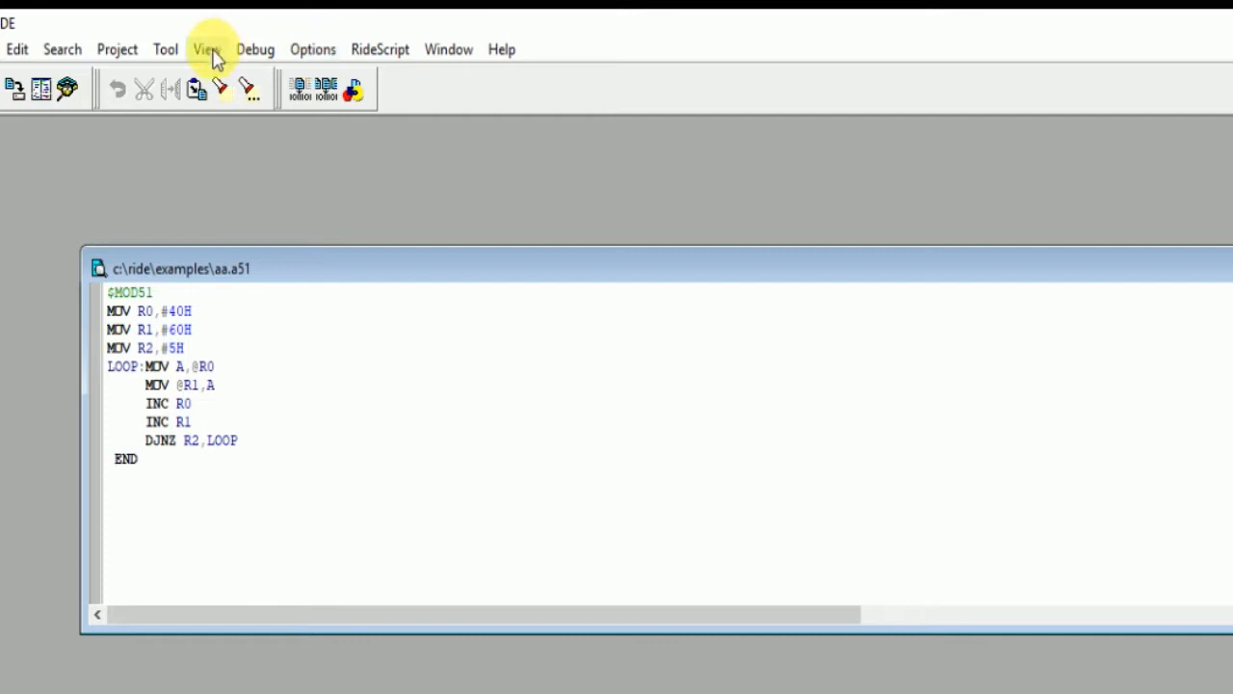
Start debugging aa.aof on the Virtual Machine simulator
{"action": "left_click", "coordinate": [255, 49]}
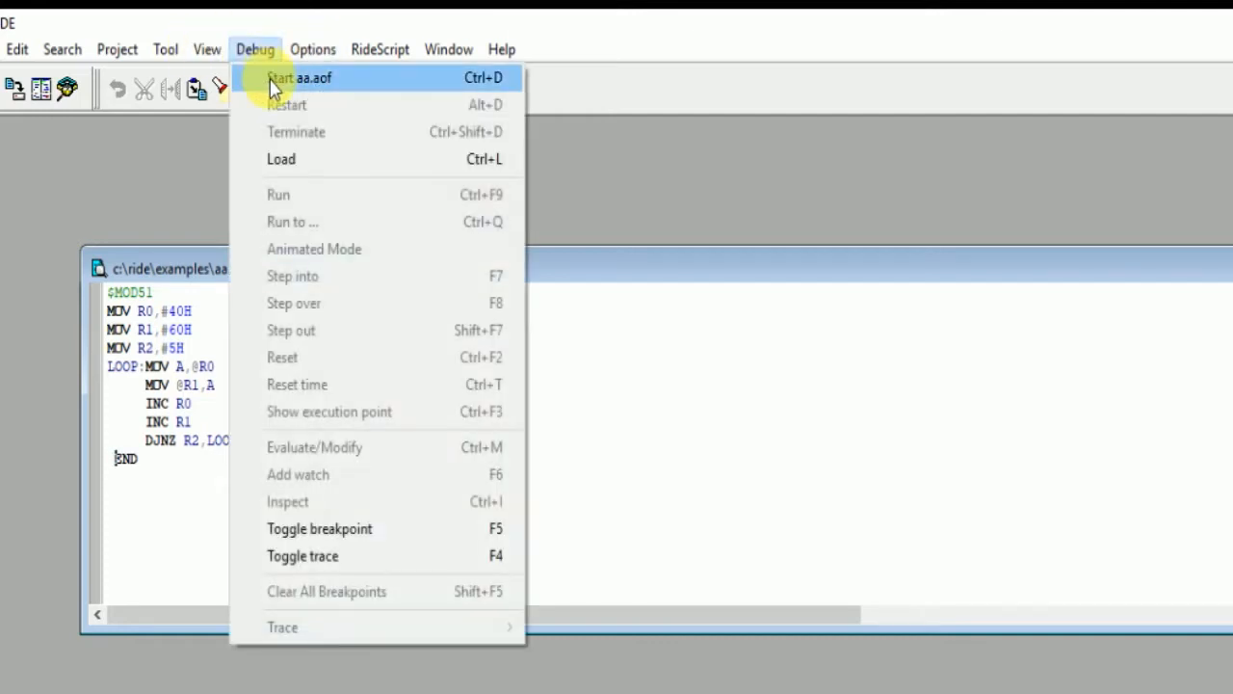
{"action": "left_click", "coordinate": [279, 76]}
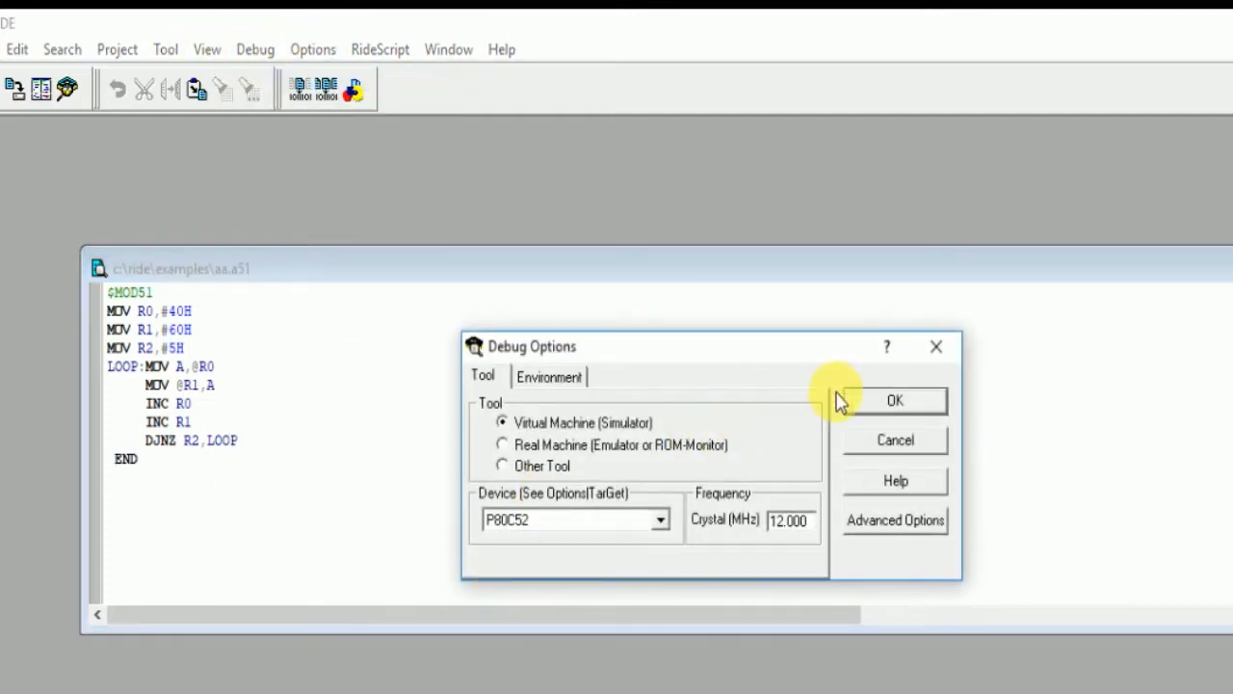
{"action": "left_click", "coordinate": [895, 521]}
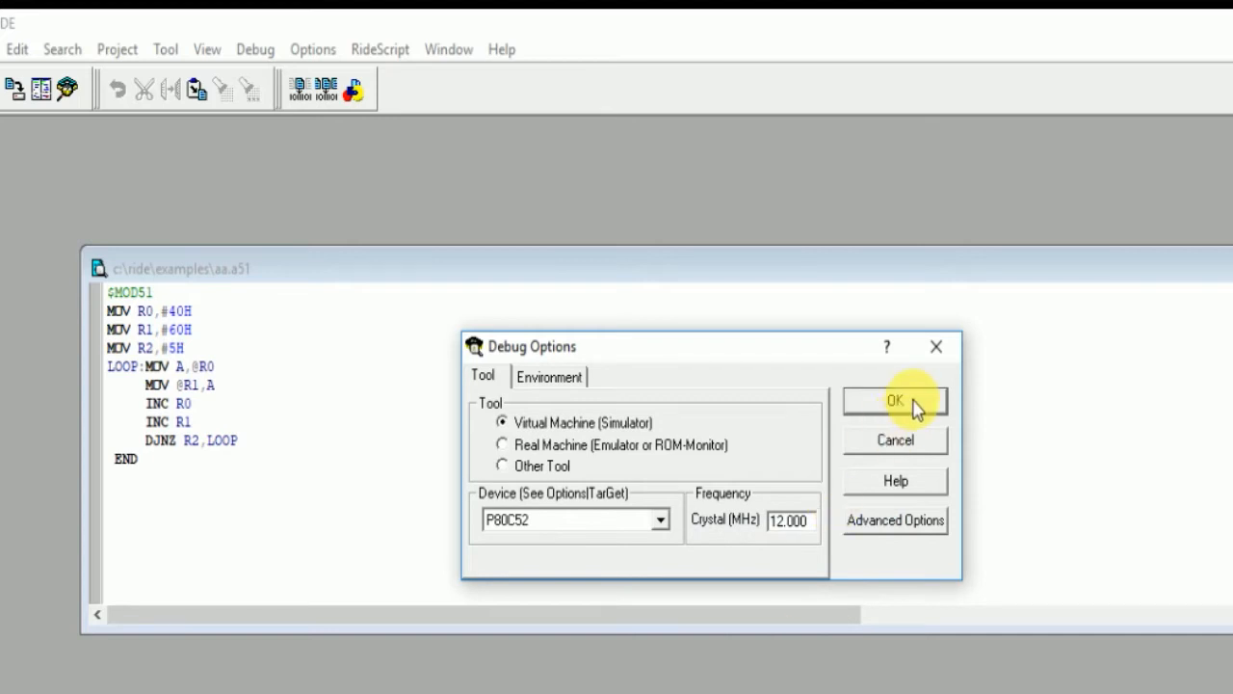
{"action": "left_click", "coordinate": [895, 401]}
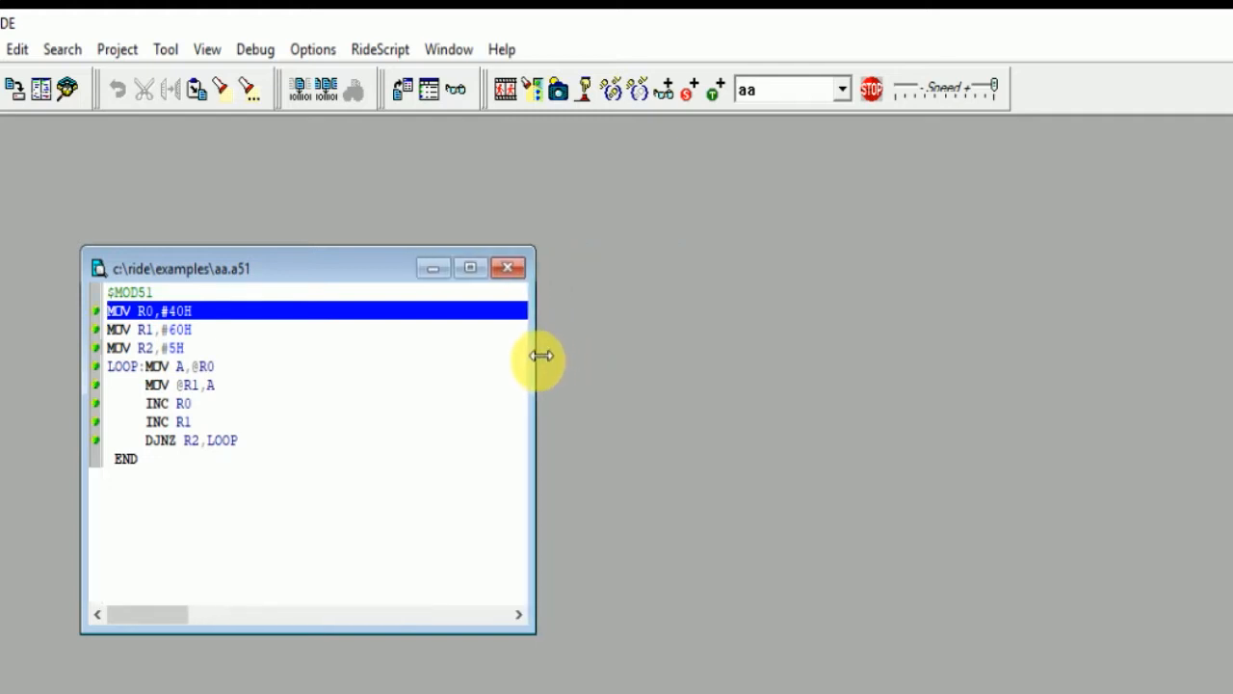
{"action": "mouse_move", "coordinate": [260, 54]}
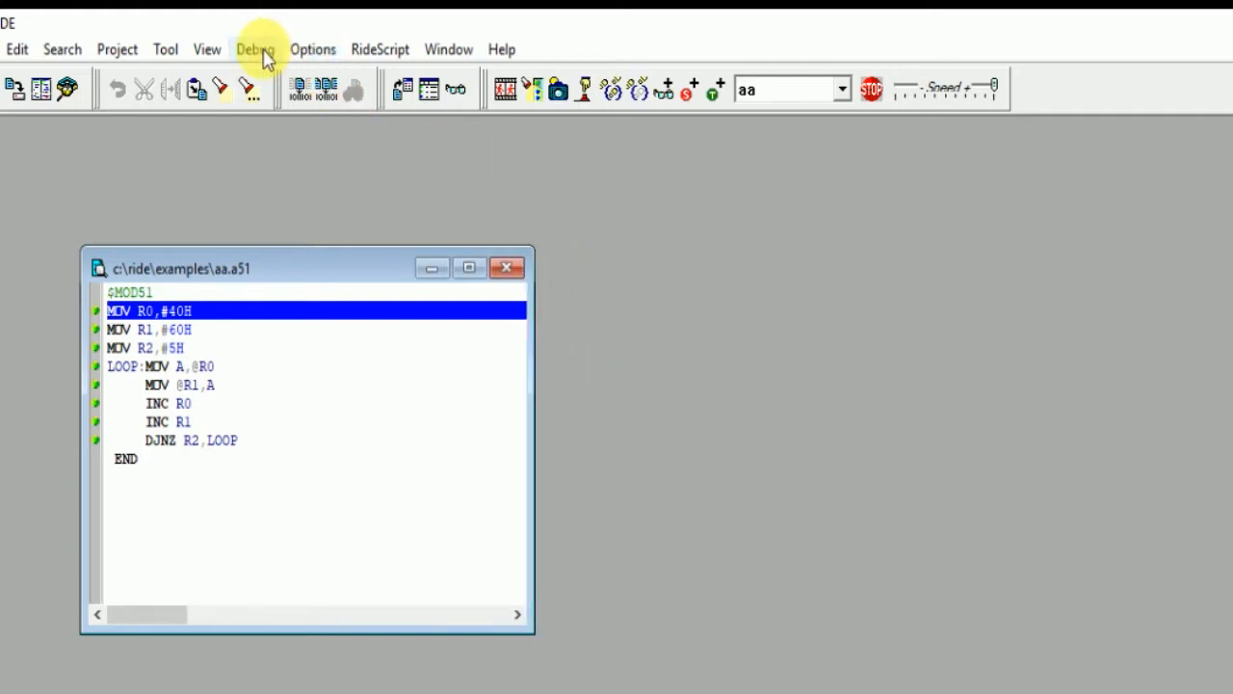
Show the Main Registers window and an internal RAM Data View
{"action": "left_click", "coordinate": [254, 49]}
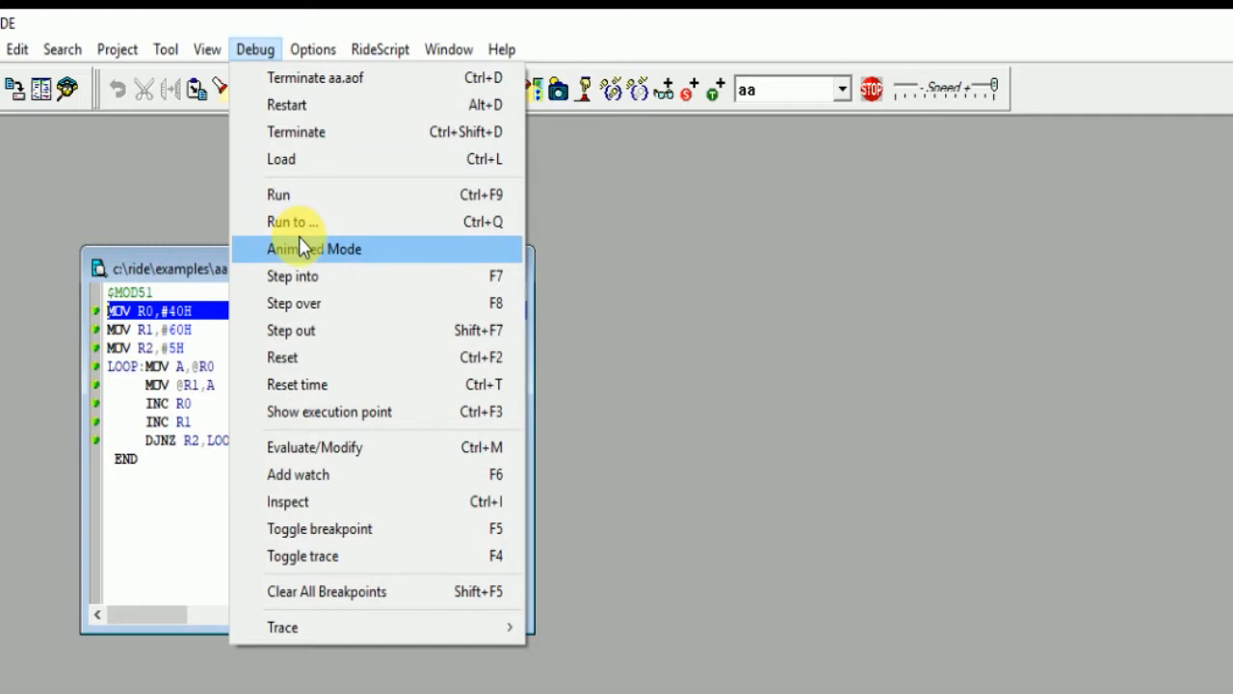
{"action": "left_click", "coordinate": [205, 49]}
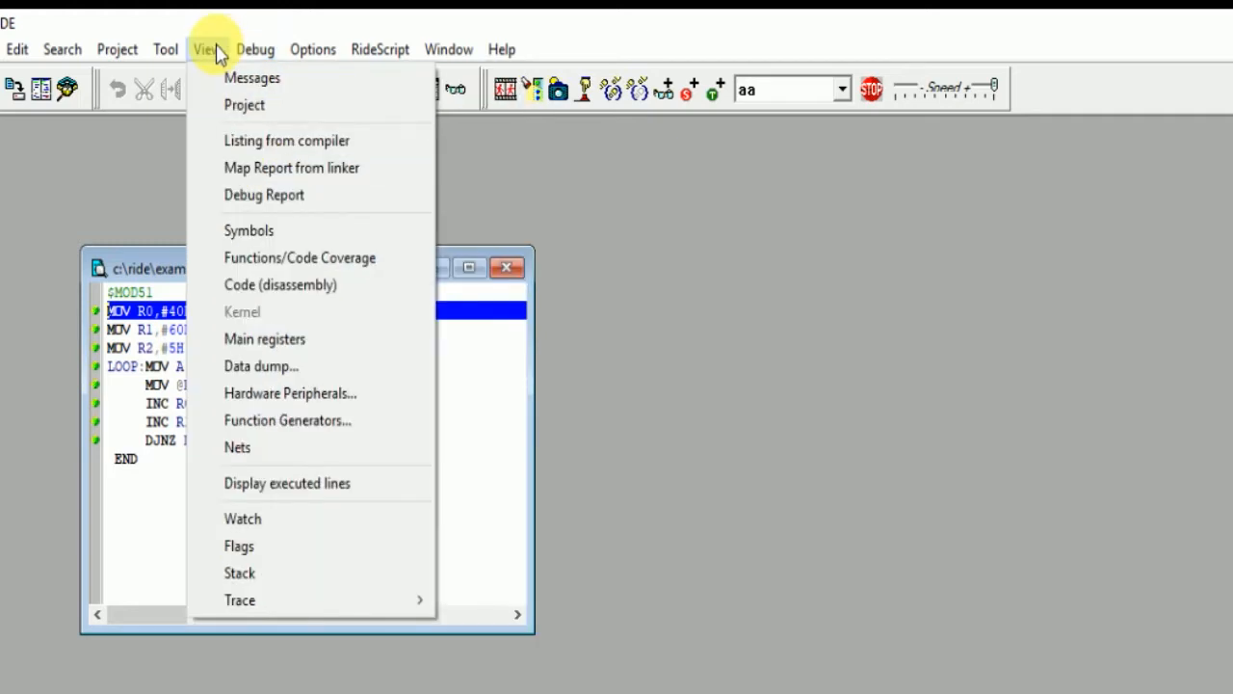
{"action": "left_click", "coordinate": [265, 338]}
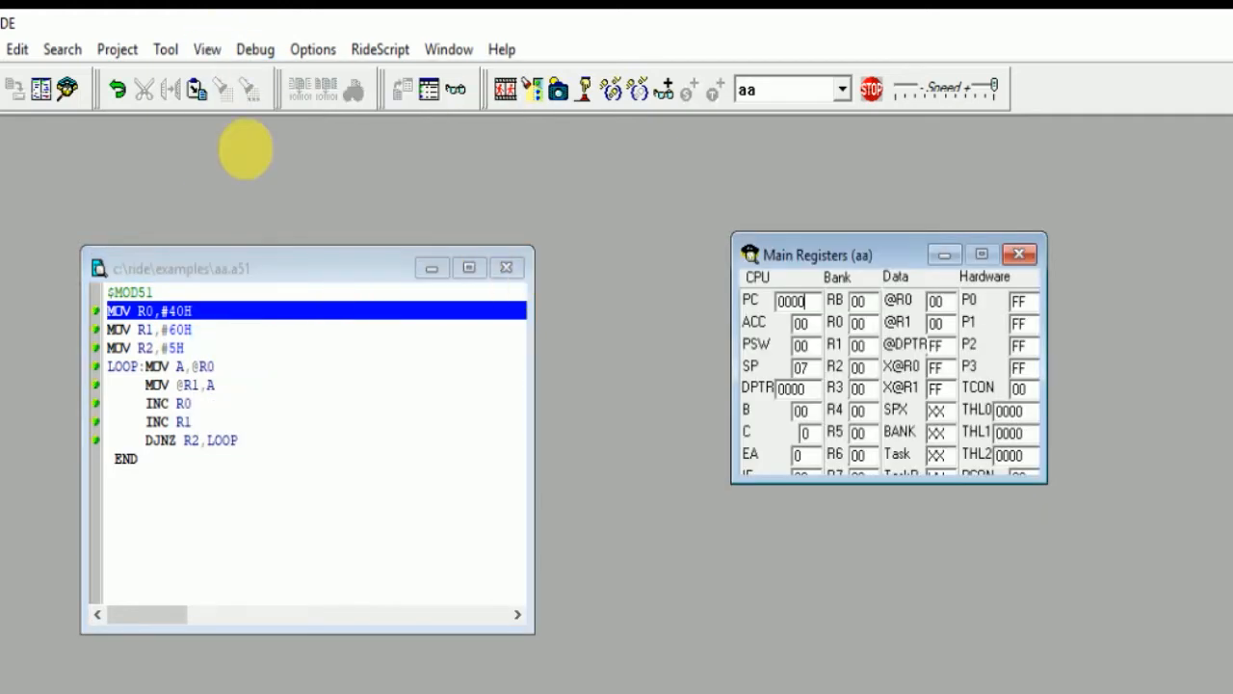
{"action": "left_click", "coordinate": [206, 49]}
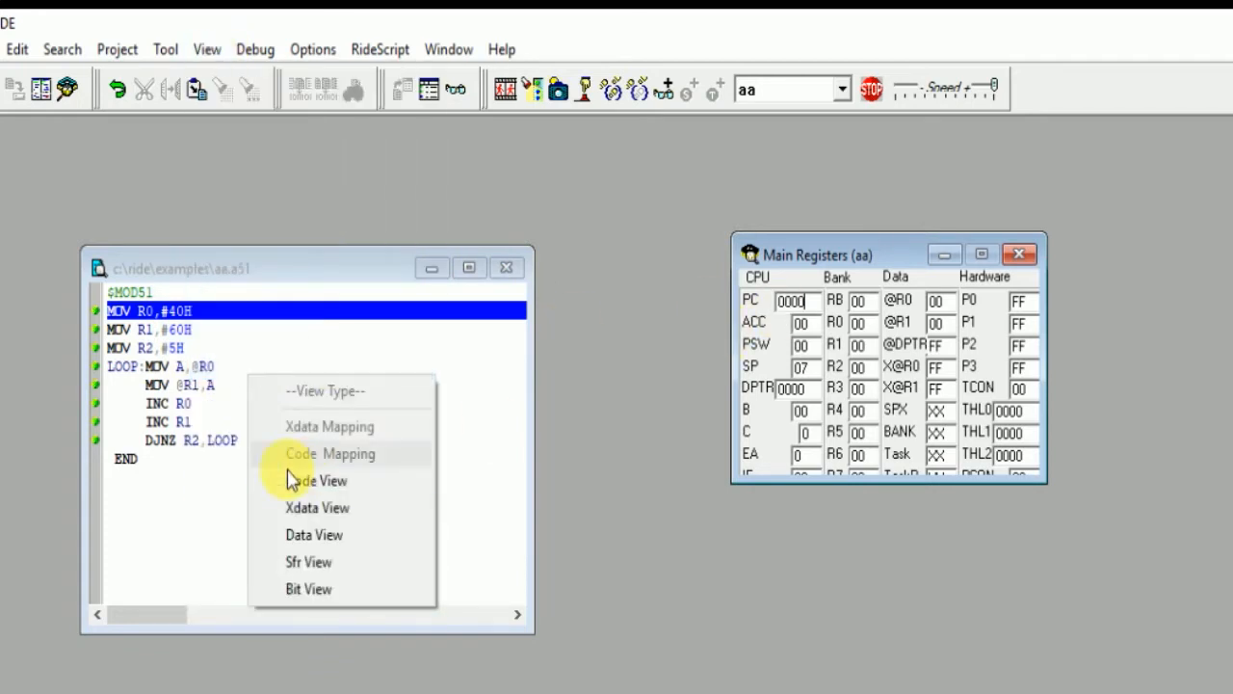
{"action": "mouse_move", "coordinate": [311, 538]}
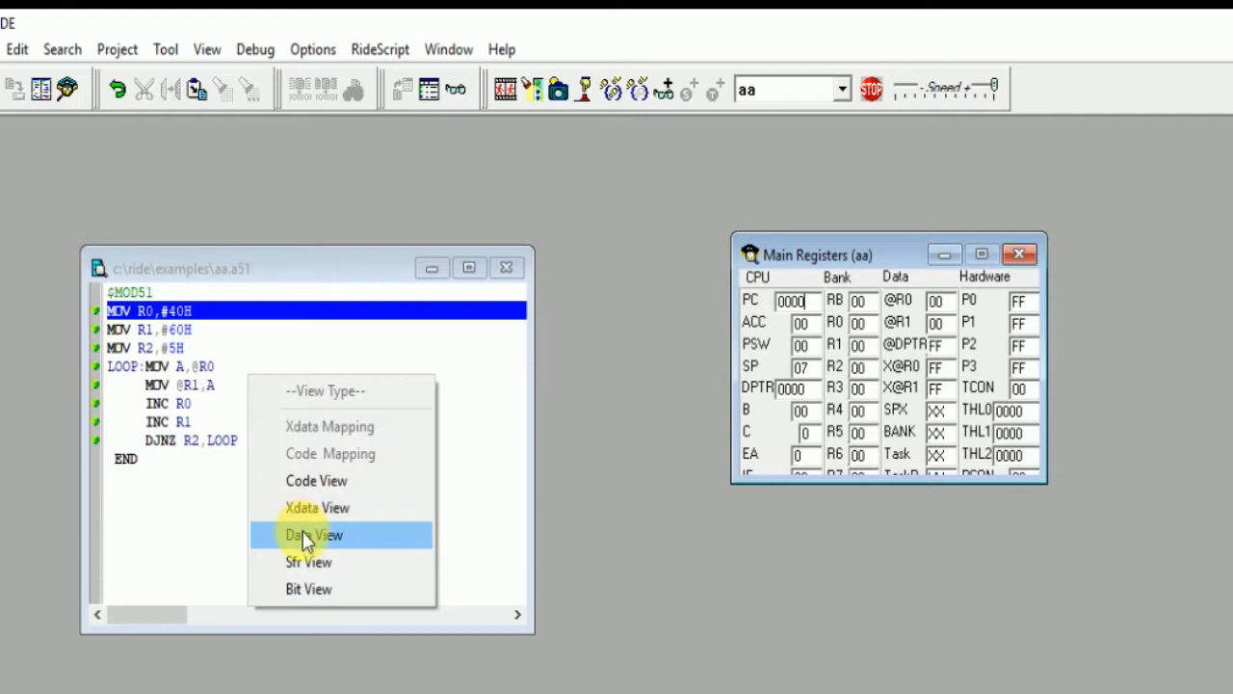
{"action": "left_click", "coordinate": [313, 535]}
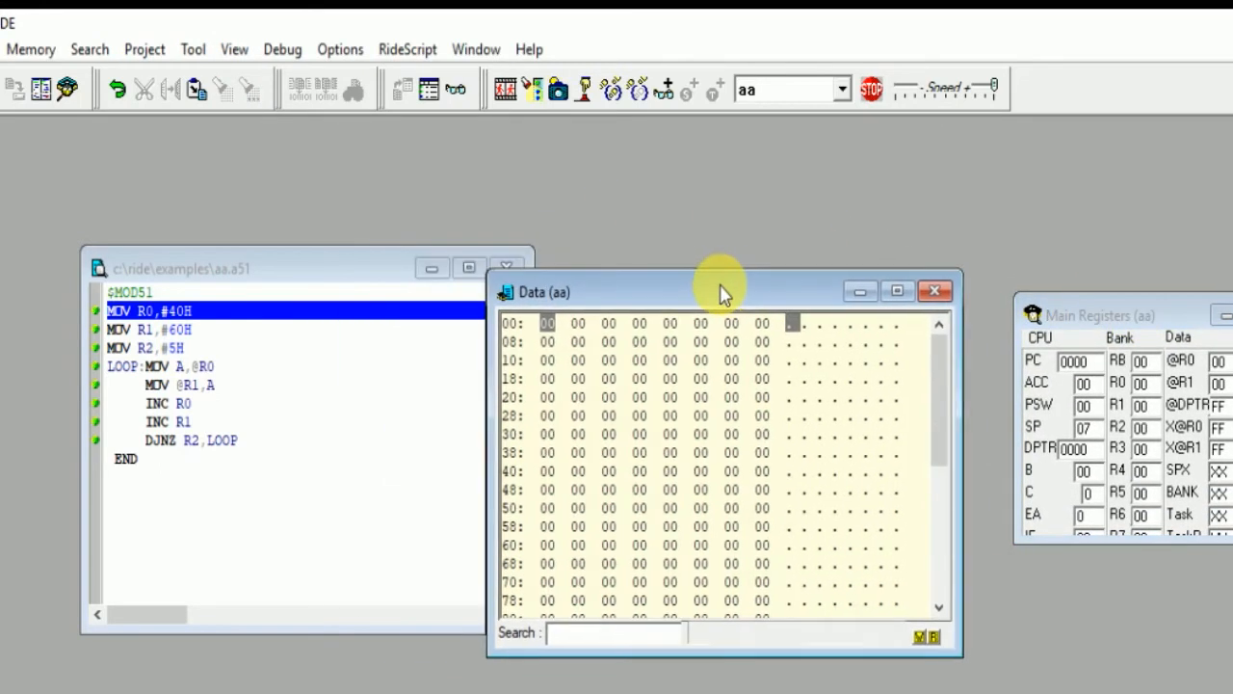
Move the Data window right and begin entering byte values at address 40H
{"action": "left_click_drag", "start_coordinate": [722, 292], "coordinate": [798, 272]}
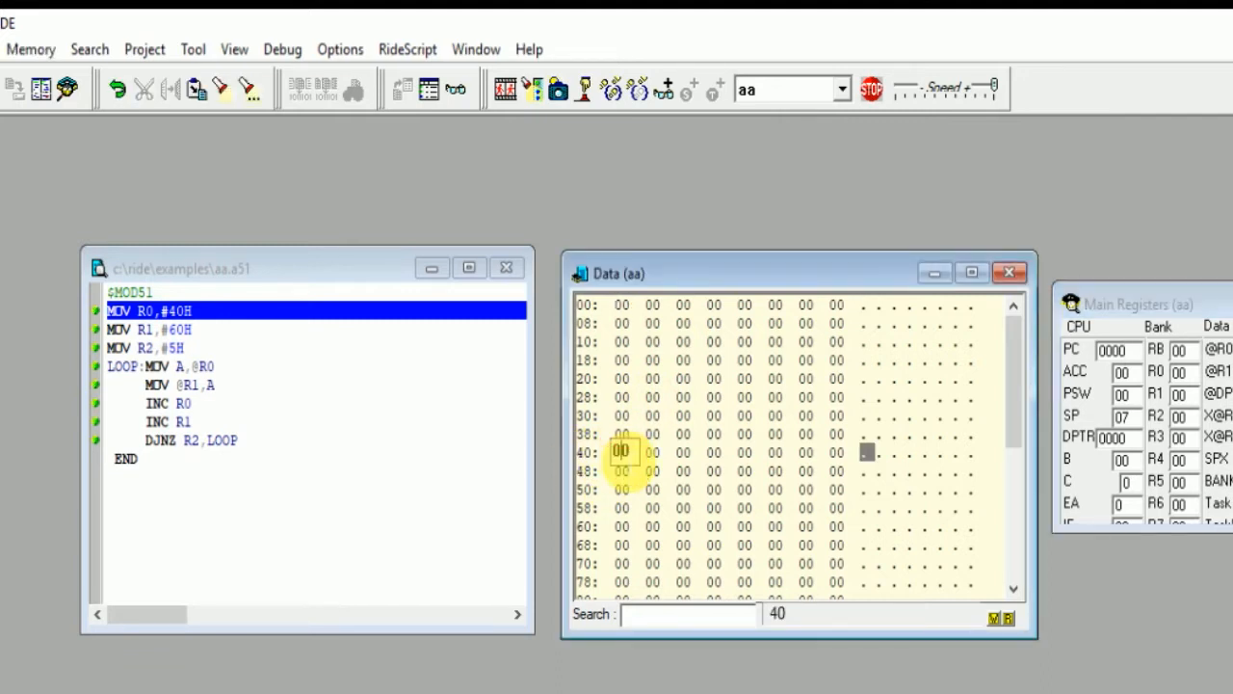
{"action": "type", "text": "1"}
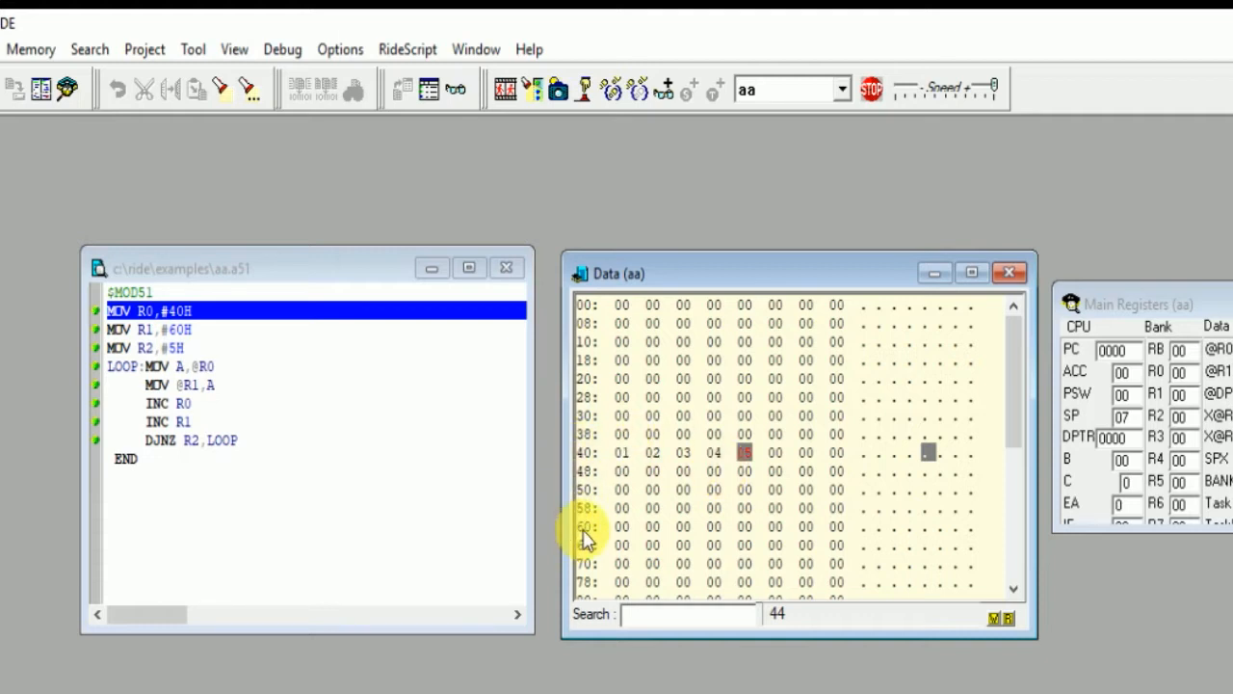
{"action": "mouse_move", "coordinate": [764, 539]}
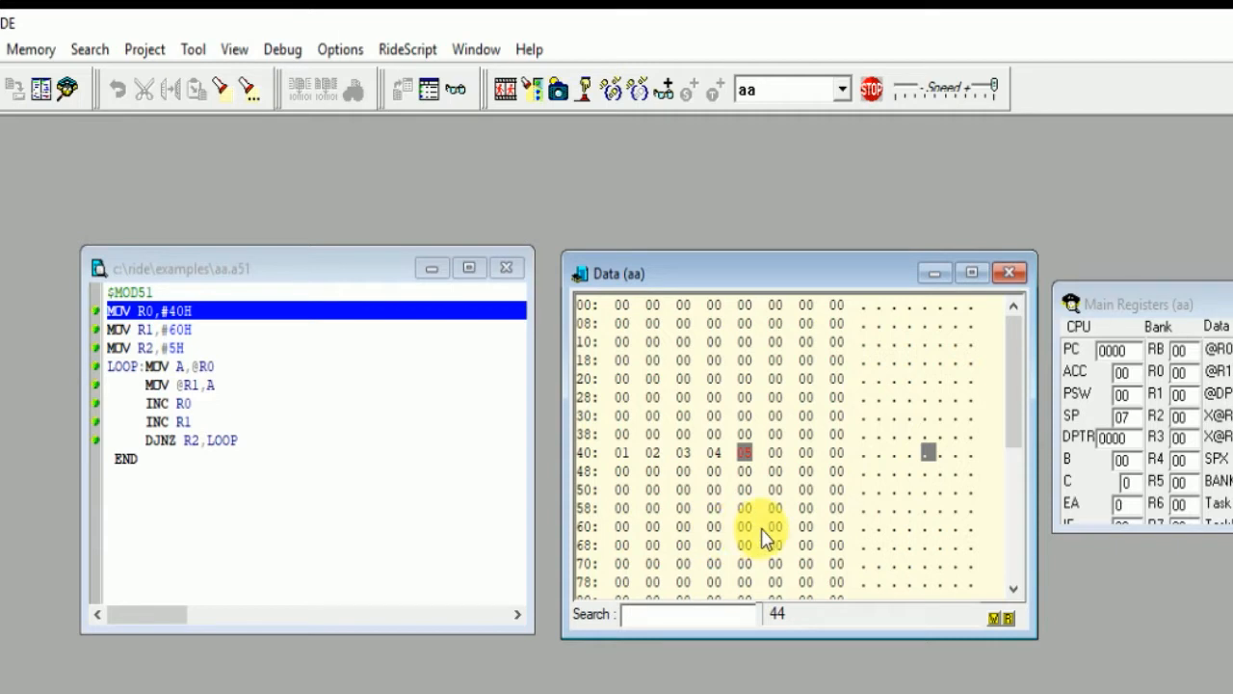
{"action": "mouse_move", "coordinate": [294, 448]}
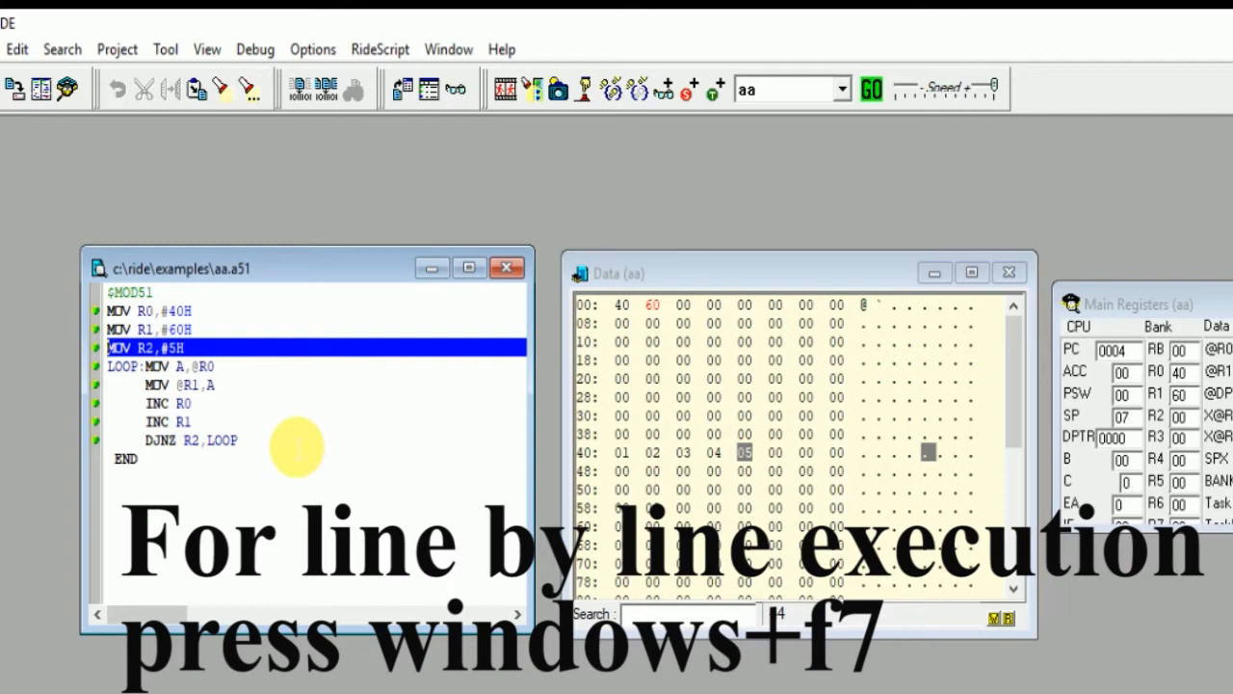
Single-step with F7 through loading R2 and the copy loop until R0 reaches 45H
{"action": "key", "text": "F7"}
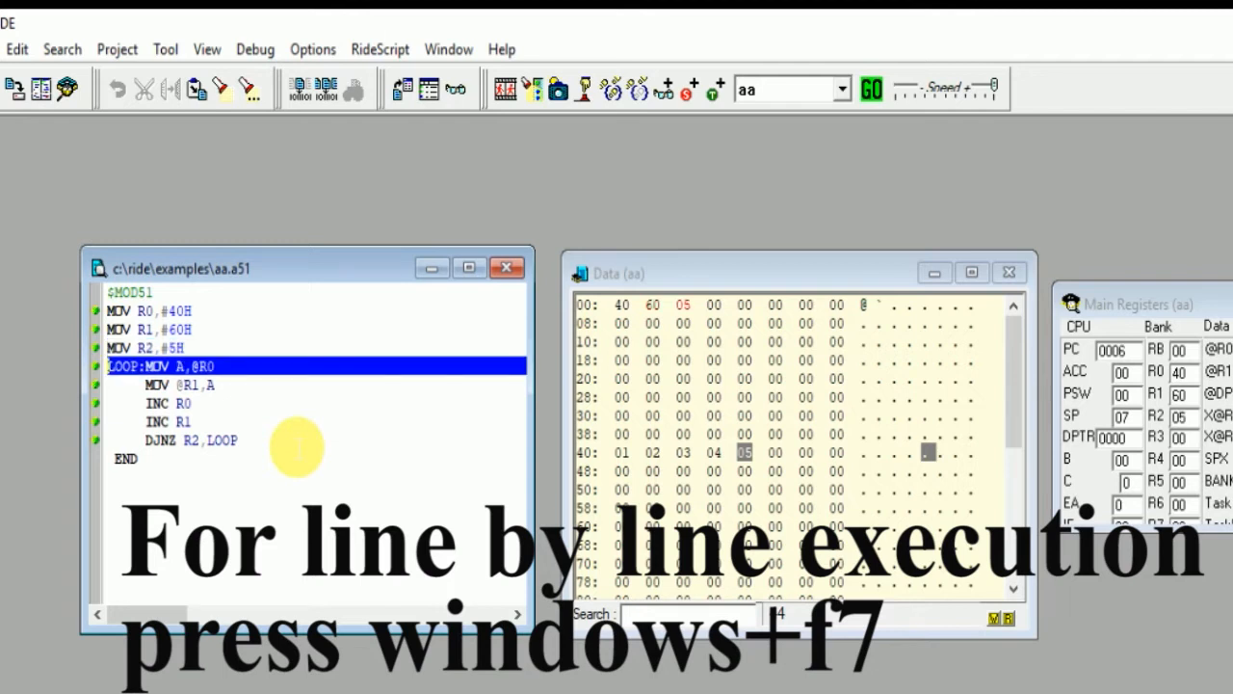
{"action": "key", "text": "F7"}
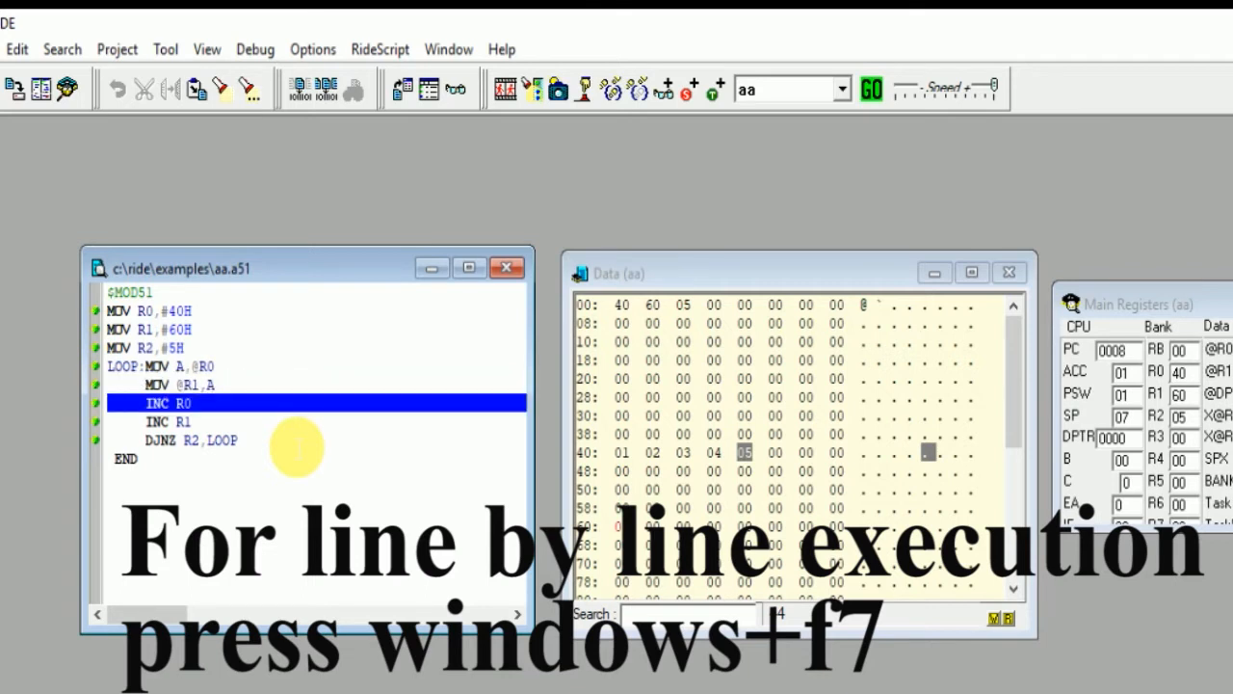
{"action": "key", "text": "F7"}
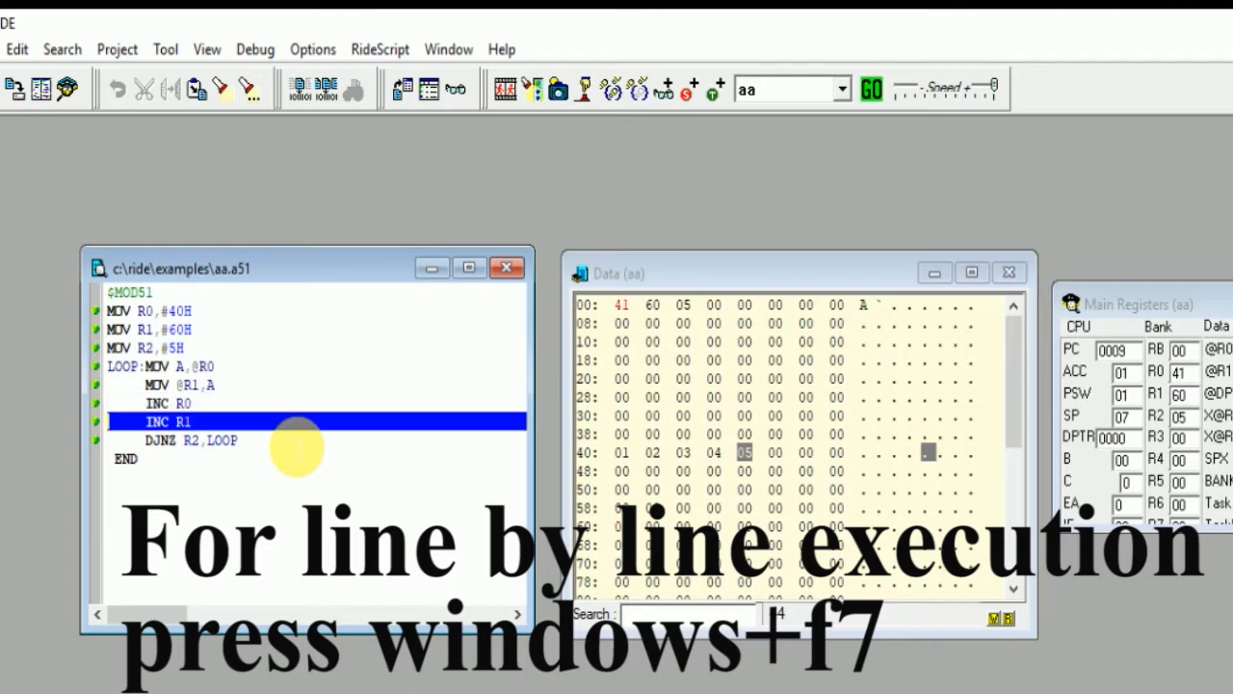
{"action": "key", "text": "F7"}
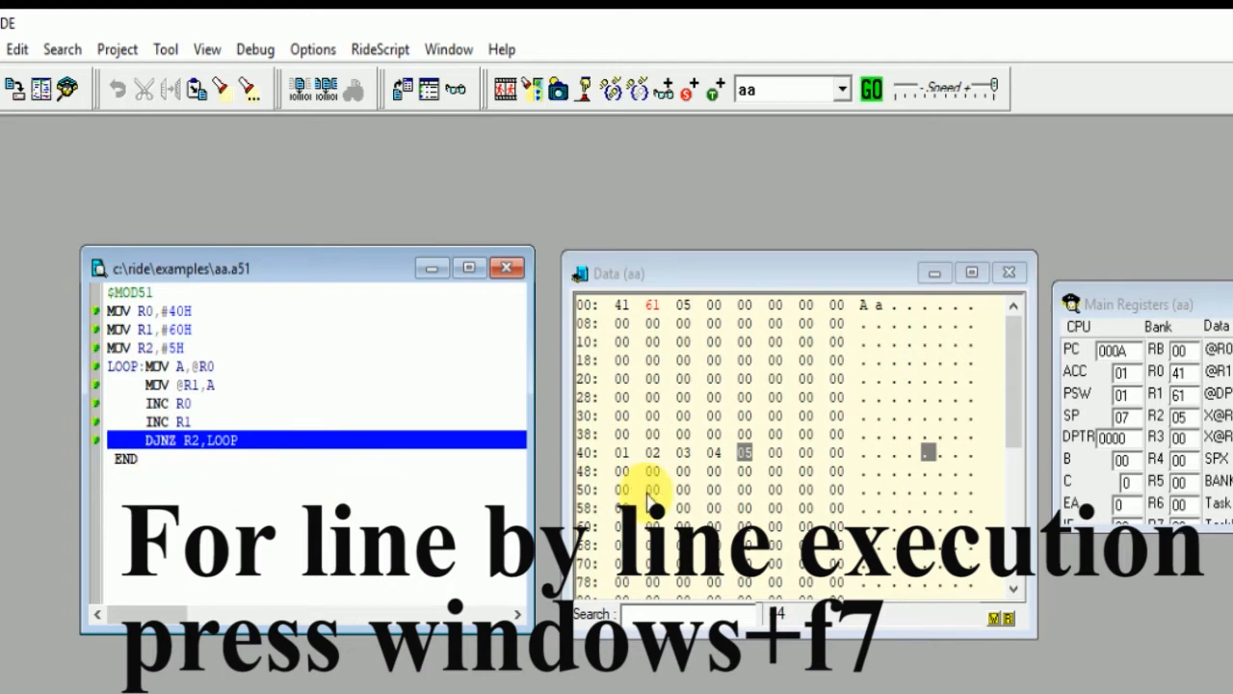
{"action": "mouse_move", "coordinate": [354, 451]}
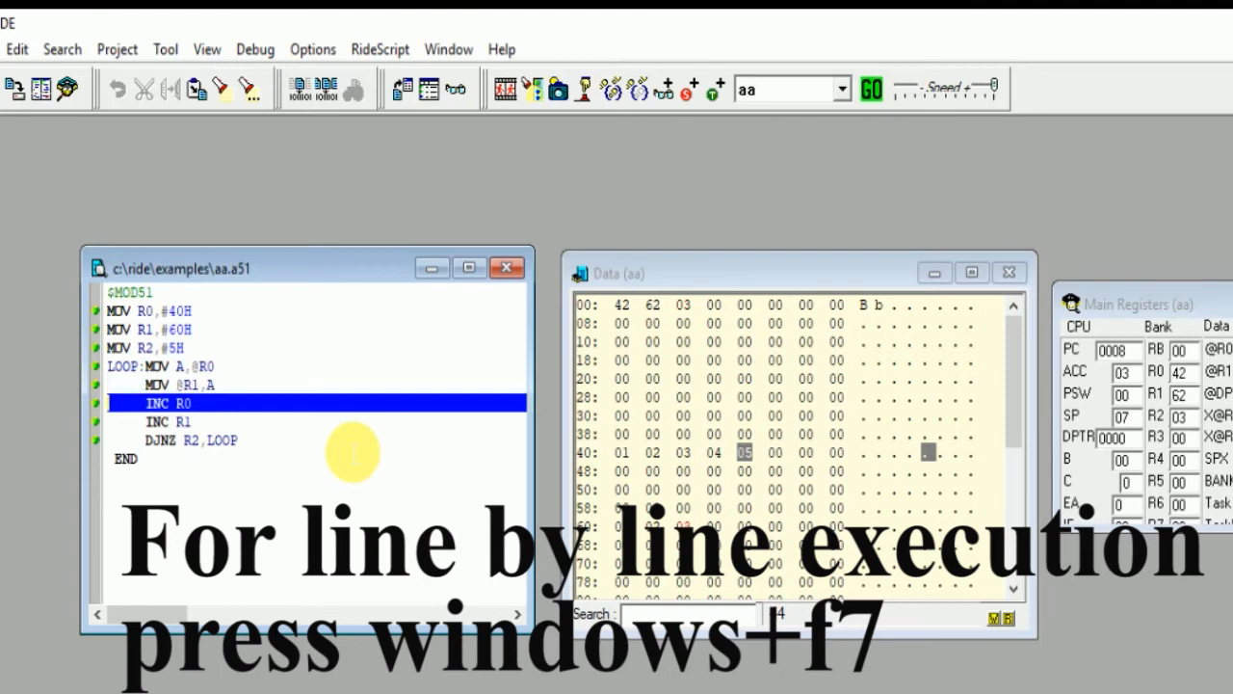
{"action": "key", "text": "F7"}
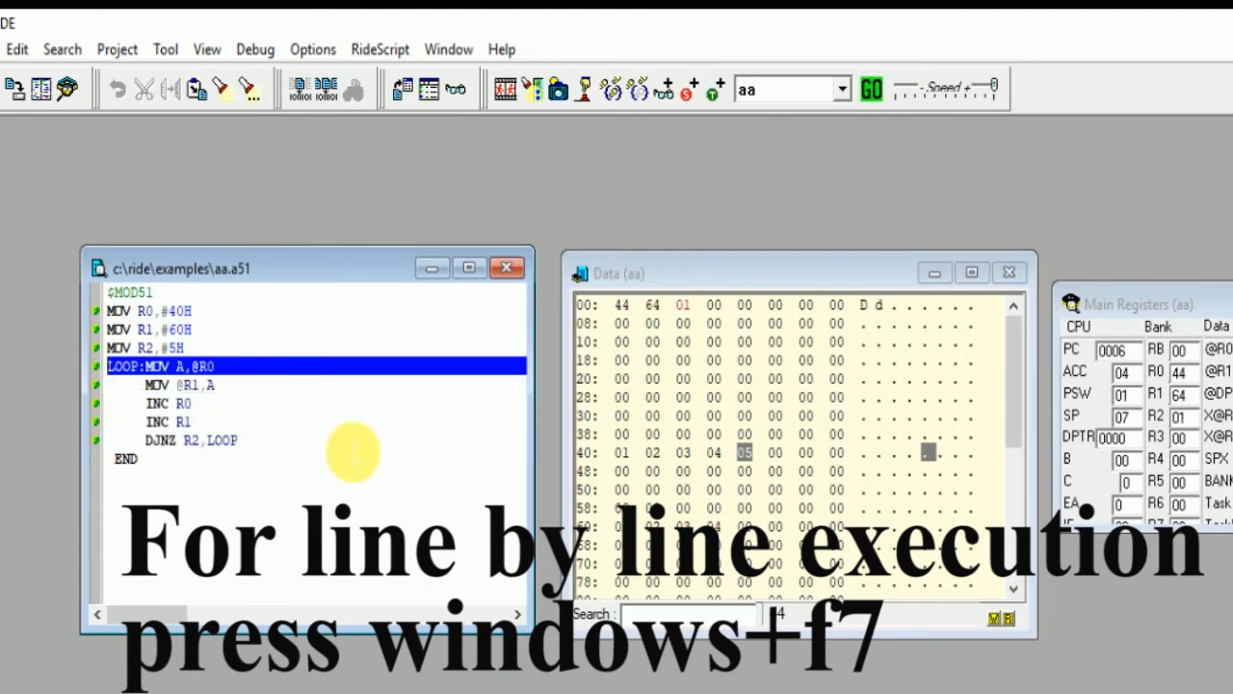
{"action": "key", "text": "F7"}
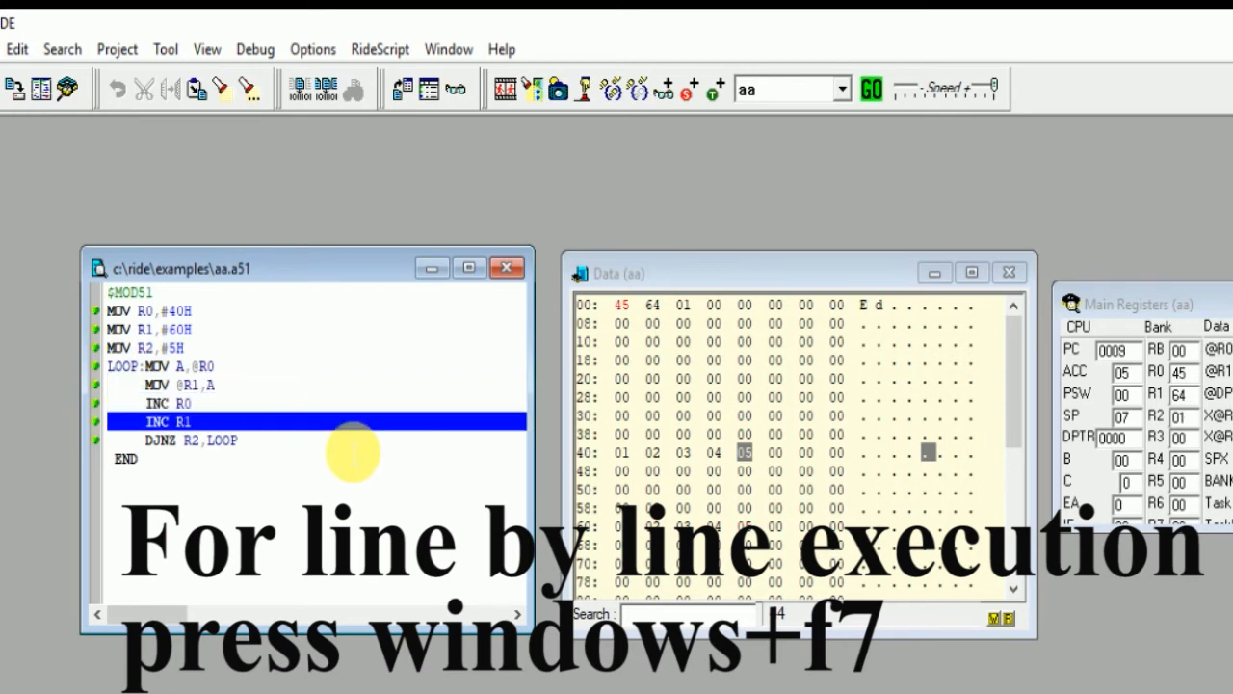